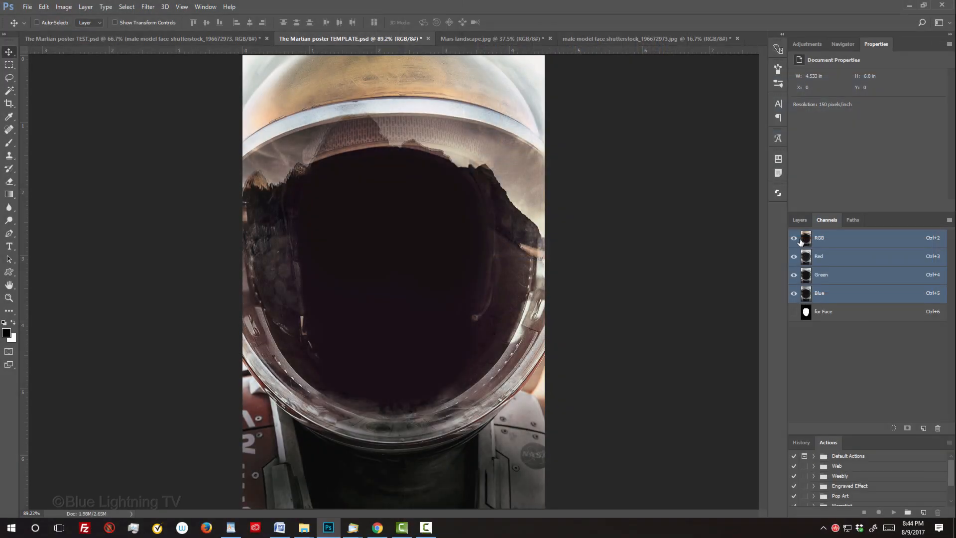
Look at the Mars landscape document, then switch to the male face portrait document
{"action": "left_click", "coordinate": [469, 38]}
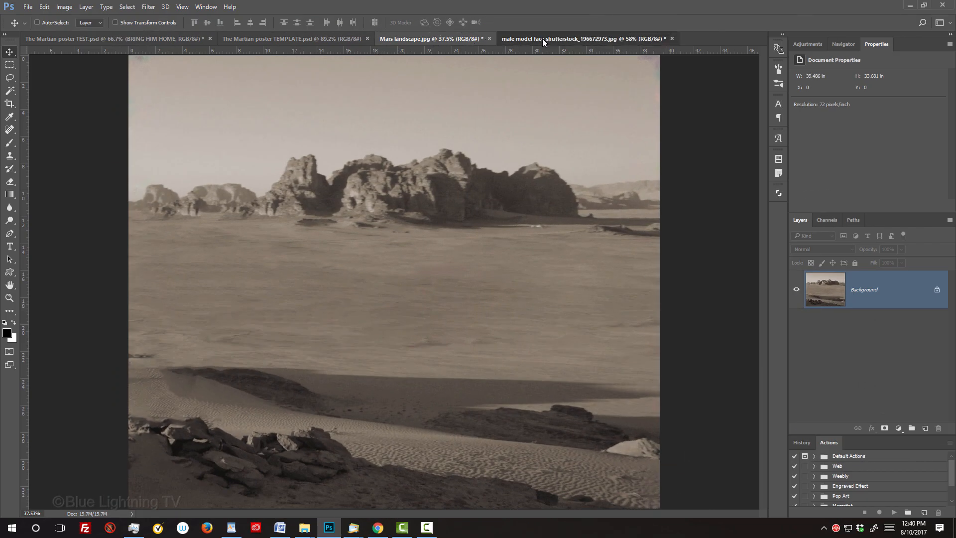
{"action": "left_click", "coordinate": [561, 39]}
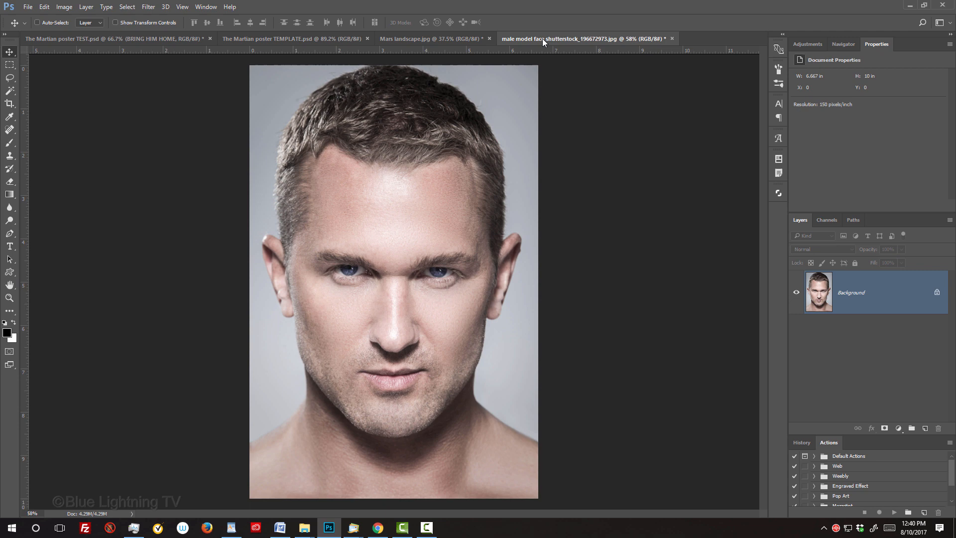
Apply a Levels adjustment to the face photo with the midtone value at 0.76
{"action": "key", "text": "ctrl+l"}
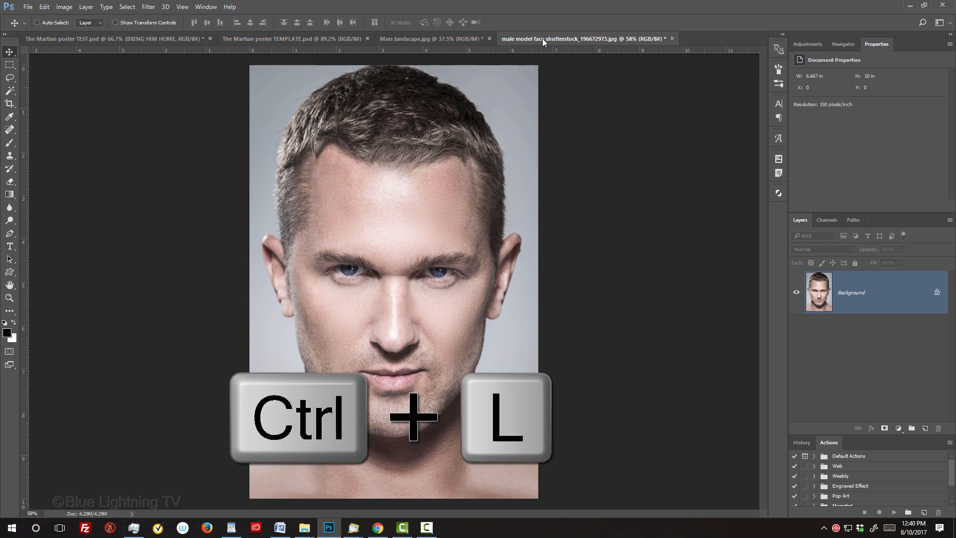
{"action": "key", "text": "ctrl+l"}
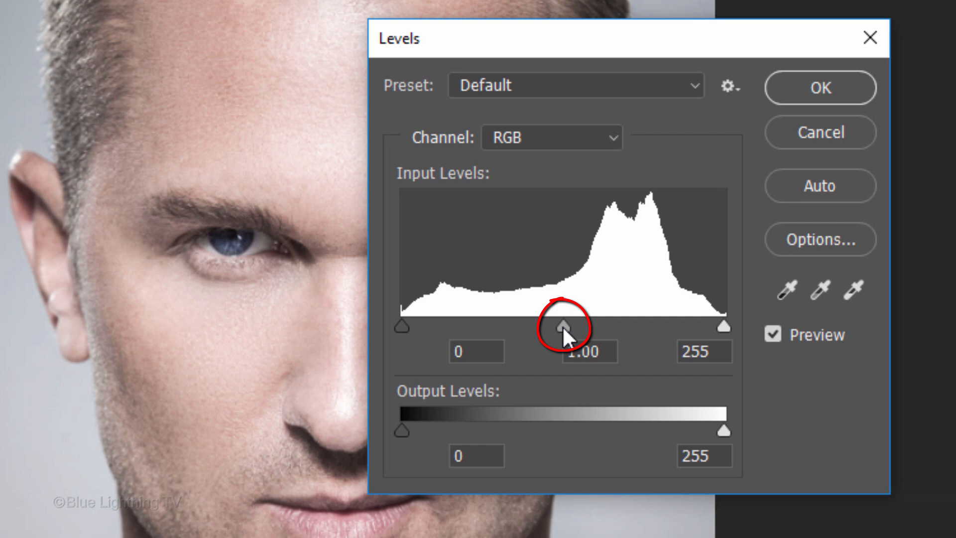
{"action": "left_click_drag", "start_coordinate": [561, 325], "coordinate": [590, 325]}
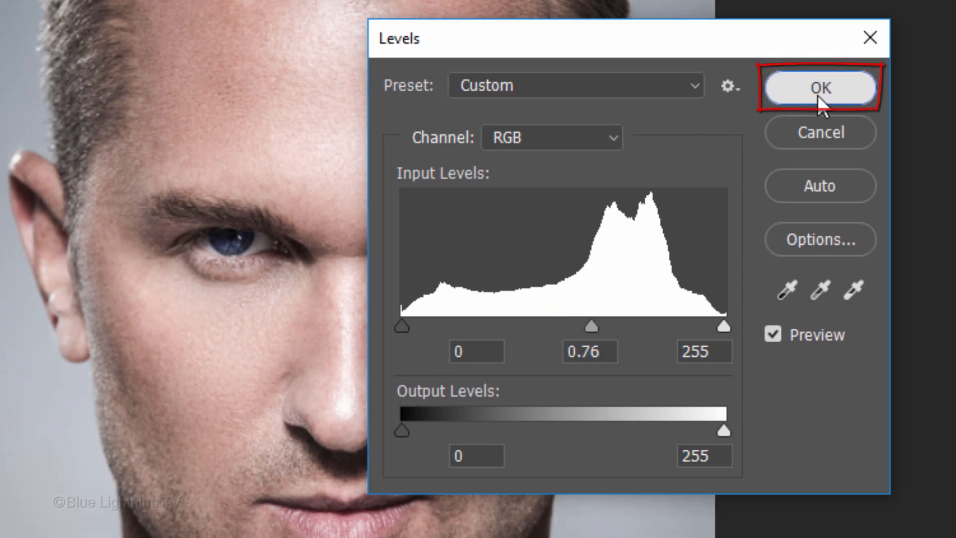
{"action": "left_click", "coordinate": [820, 87]}
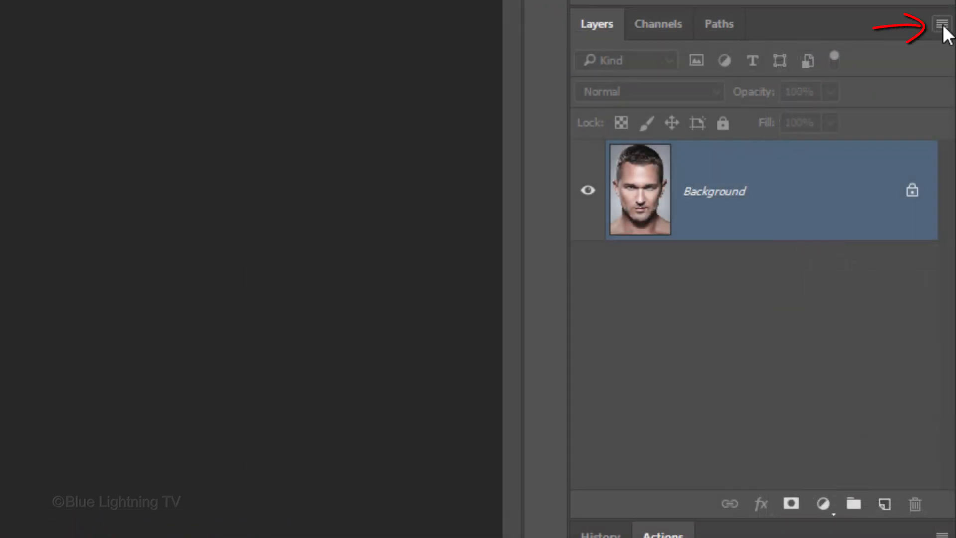
Convert the face photo's layer to a Smart Object from the Layers panel menu
{"action": "left_click", "coordinate": [942, 24]}
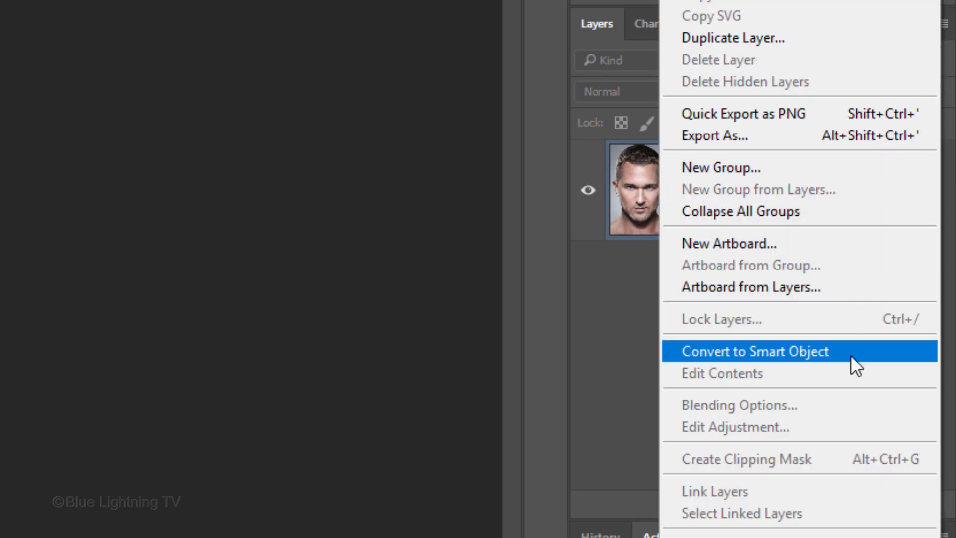
{"action": "left_click", "coordinate": [754, 350]}
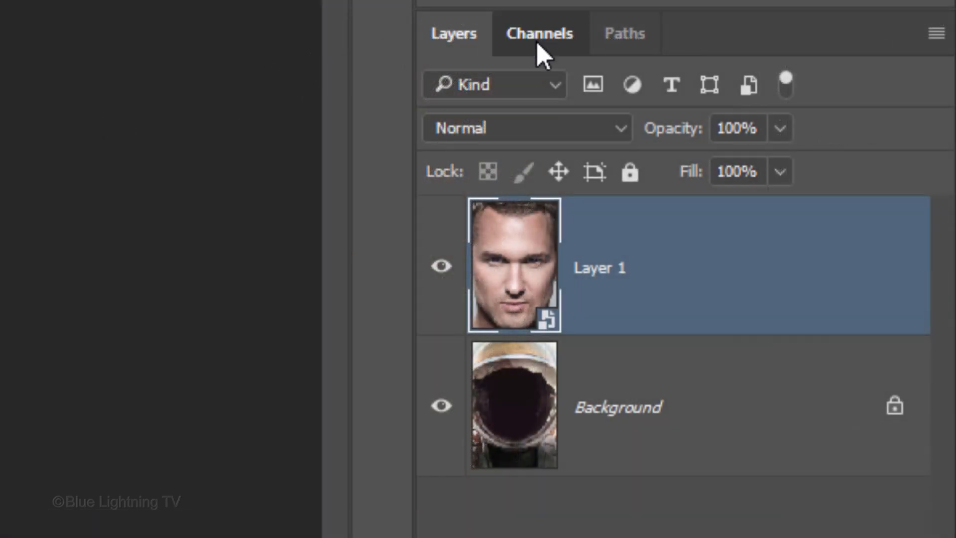
Mask the face layer with the 'for Face' channel selection, unlink the mask, and target the image
{"action": "left_click", "coordinate": [538, 33]}
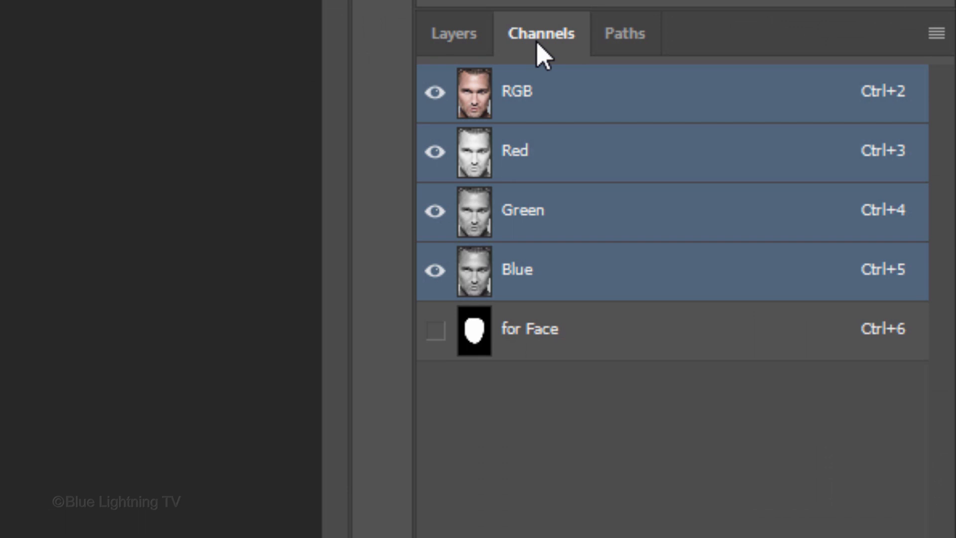
{"action": "left_click", "coordinate": [475, 335]}
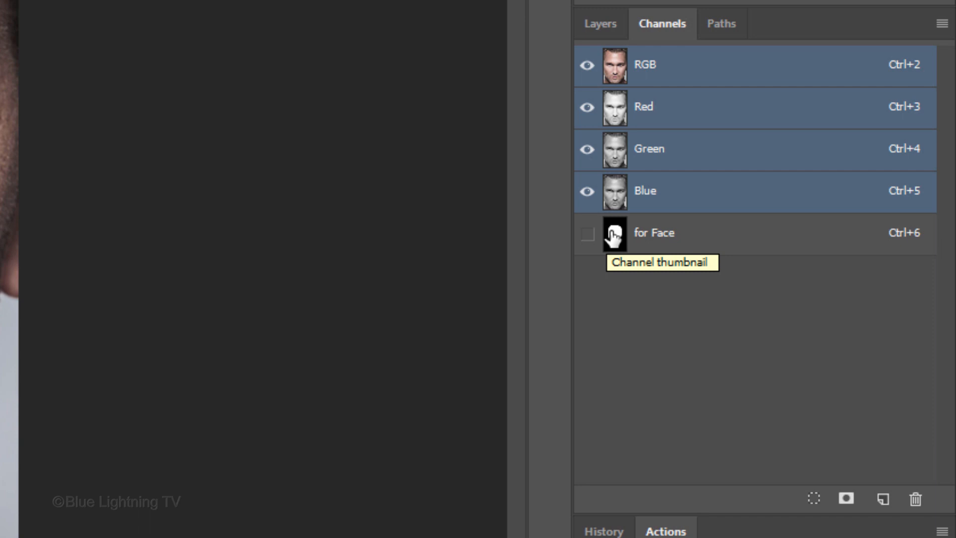
{"action": "left_click", "coordinate": [600, 23]}
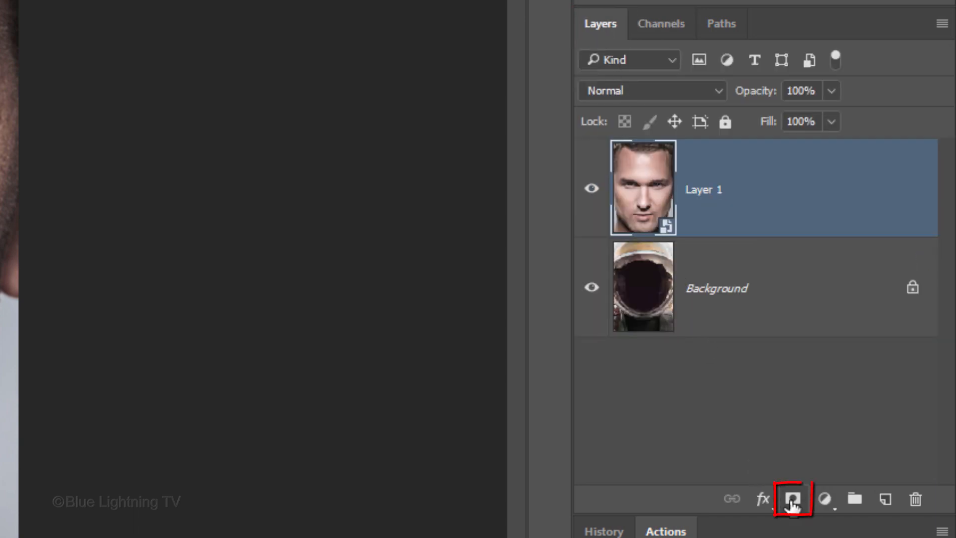
{"action": "left_click", "coordinate": [793, 499]}
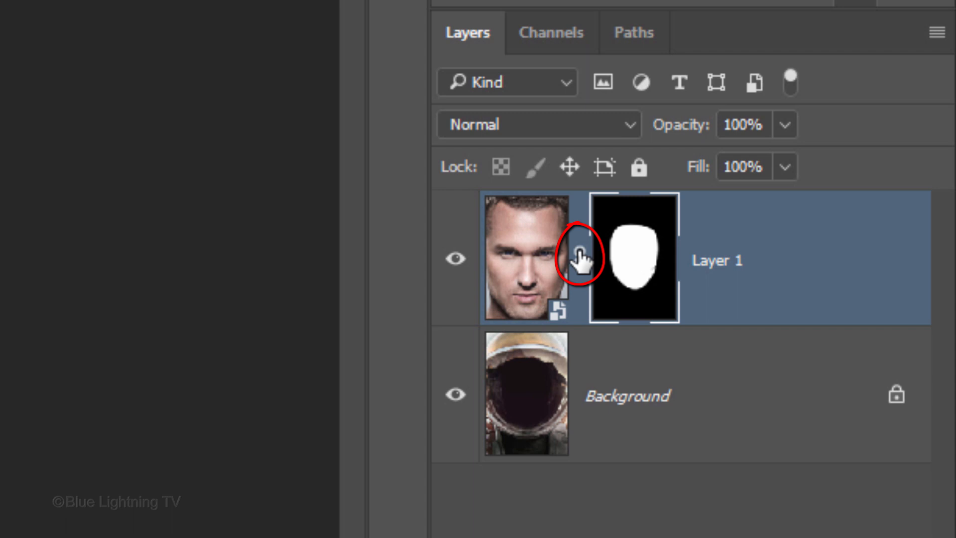
{"action": "left_click", "coordinate": [633, 255]}
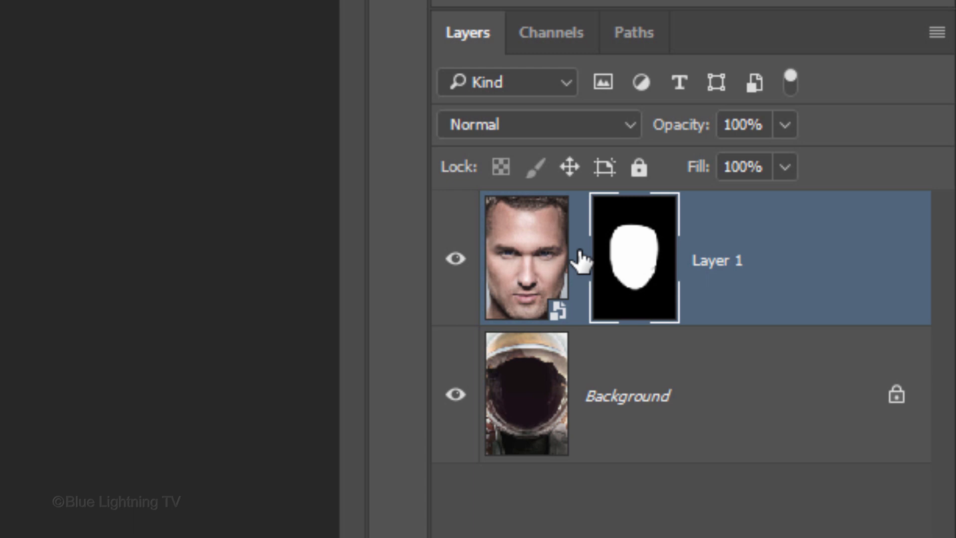
{"action": "left_click", "coordinate": [526, 256]}
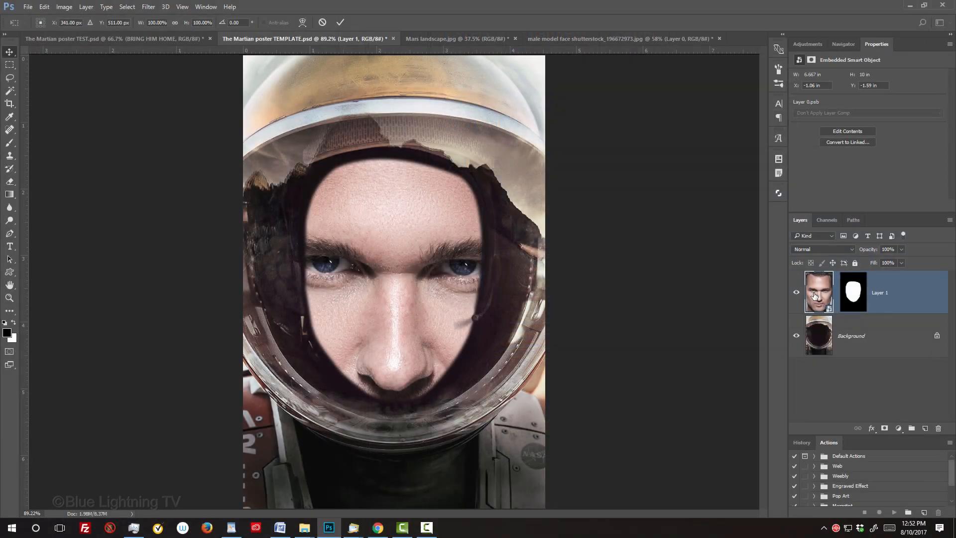
Scale the face down proportionally from its centre to fit the helmet opening, keeping it upright
{"action": "key", "text": "ctrl+t"}
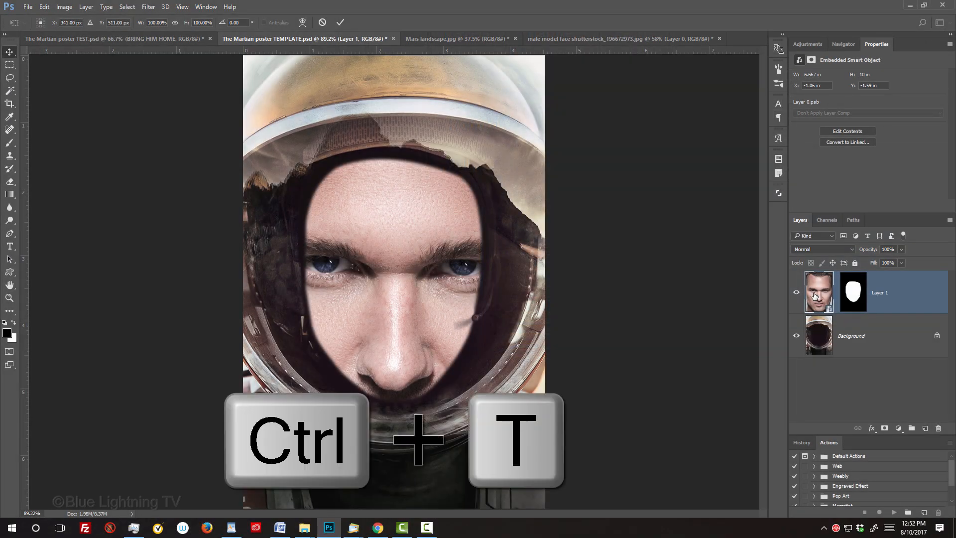
{"action": "key", "text": "ctrl+t"}
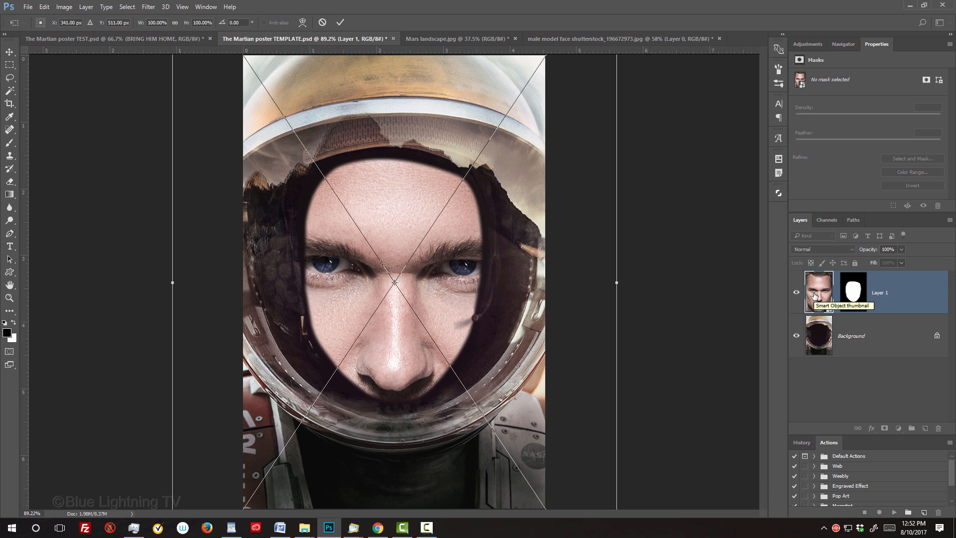
{"action": "key", "text": "ctrl+0"}
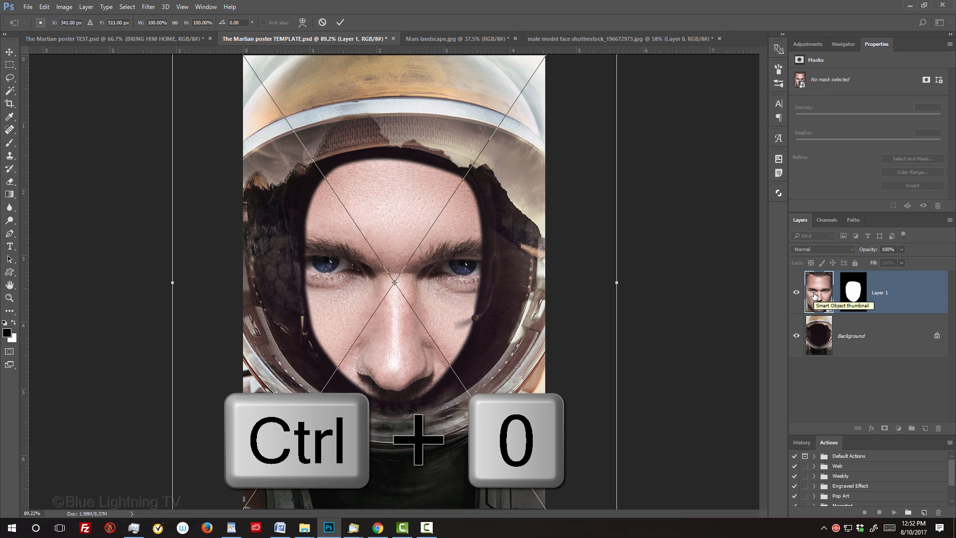
{"action": "key", "text": "ctrl+0"}
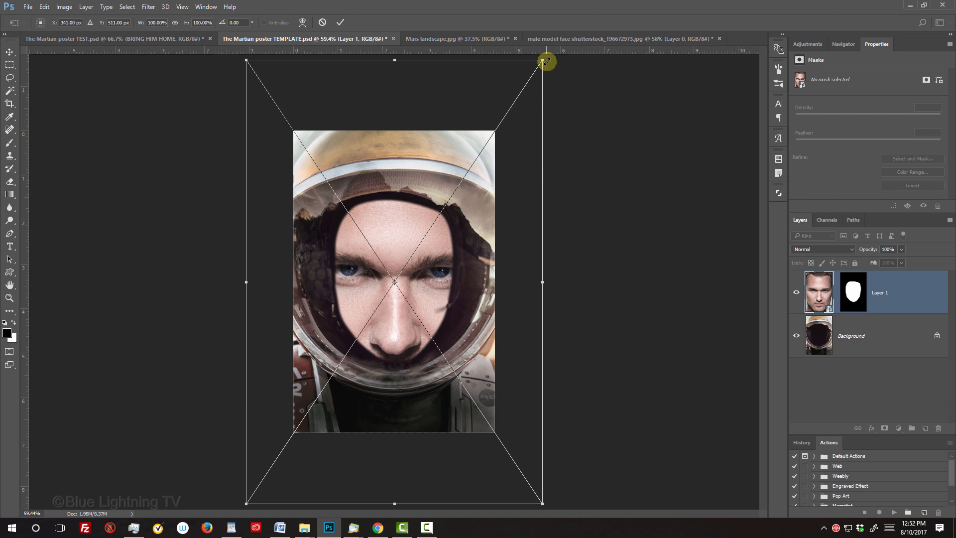
{"action": "key", "text": "alt+shift"}
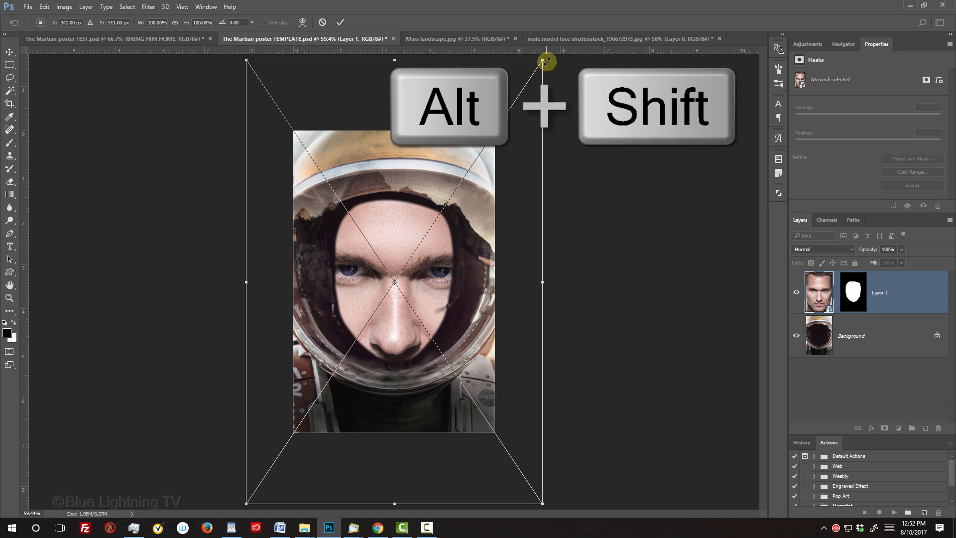
{"action": "left_click_drag", "start_coordinate": [545, 61], "coordinate": [429, 210]}
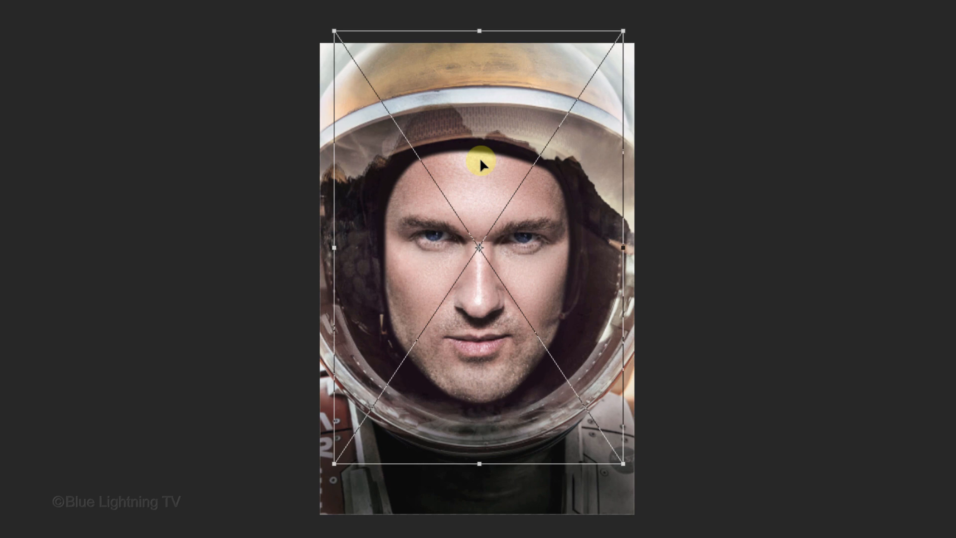
{"action": "mouse_move", "coordinate": [638, 27]}
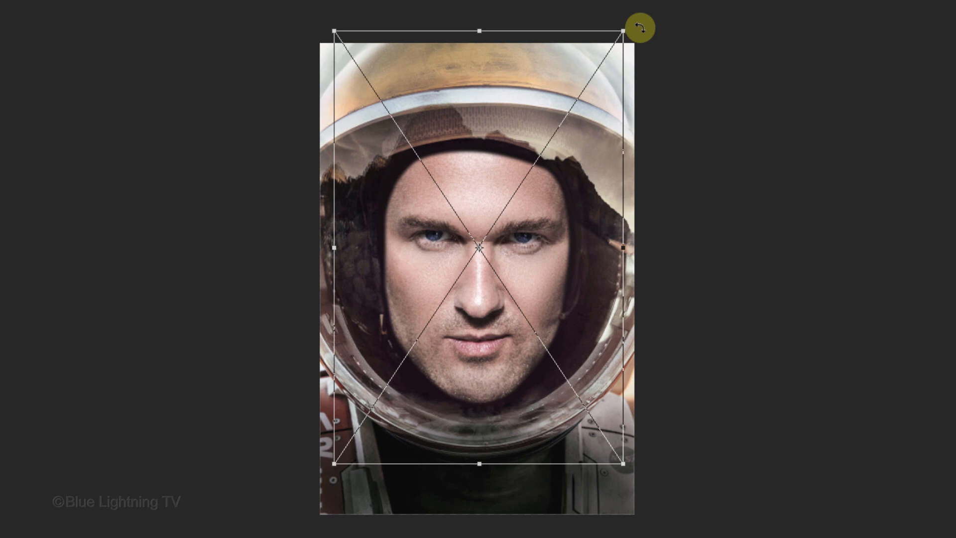
{"action": "left_click_drag", "start_coordinate": [638, 27], "coordinate": [620, 15]}
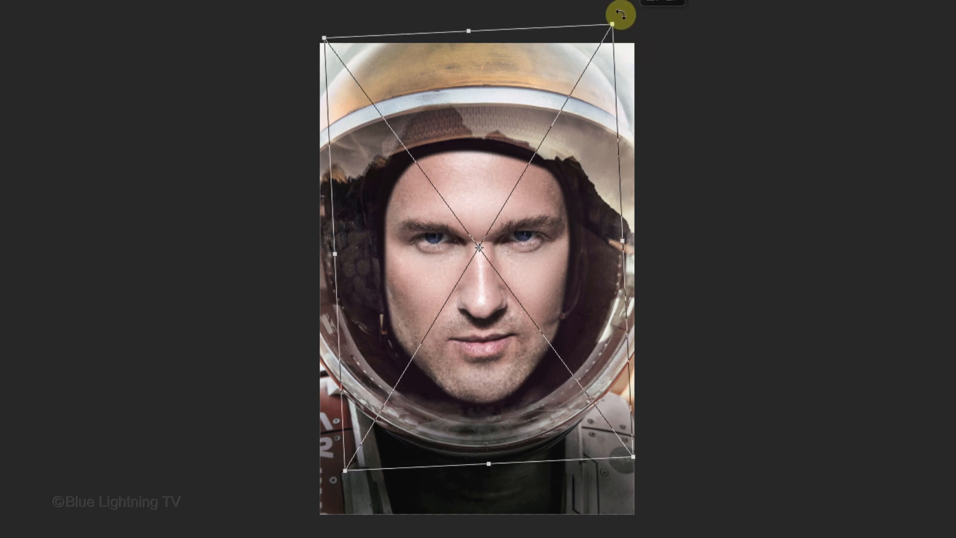
{"action": "left_click_drag", "start_coordinate": [619, 23], "coordinate": [647, 32]}
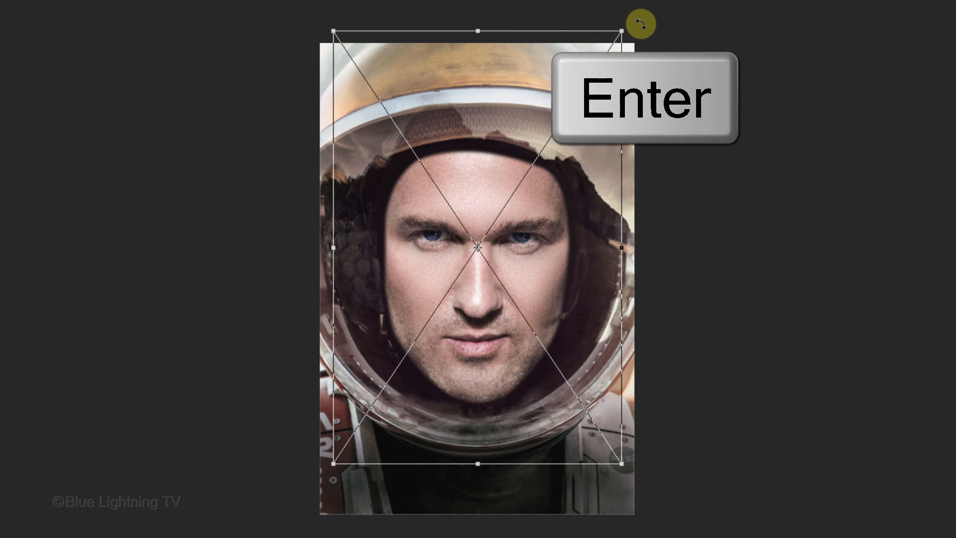
{"action": "key", "text": "Enter"}
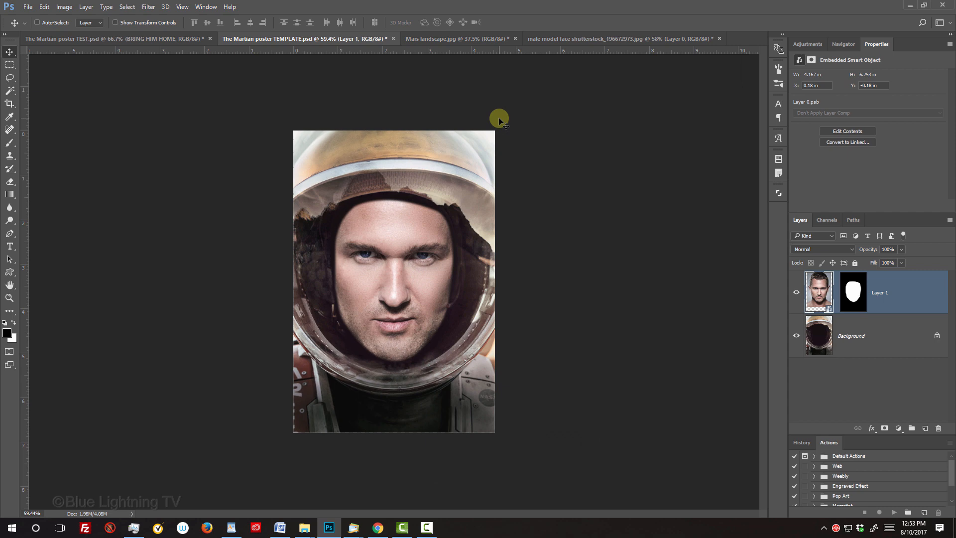
Fit the poster in the window and switch to the Mars landscape.jpg document
{"action": "key", "text": "ctrl+0"}
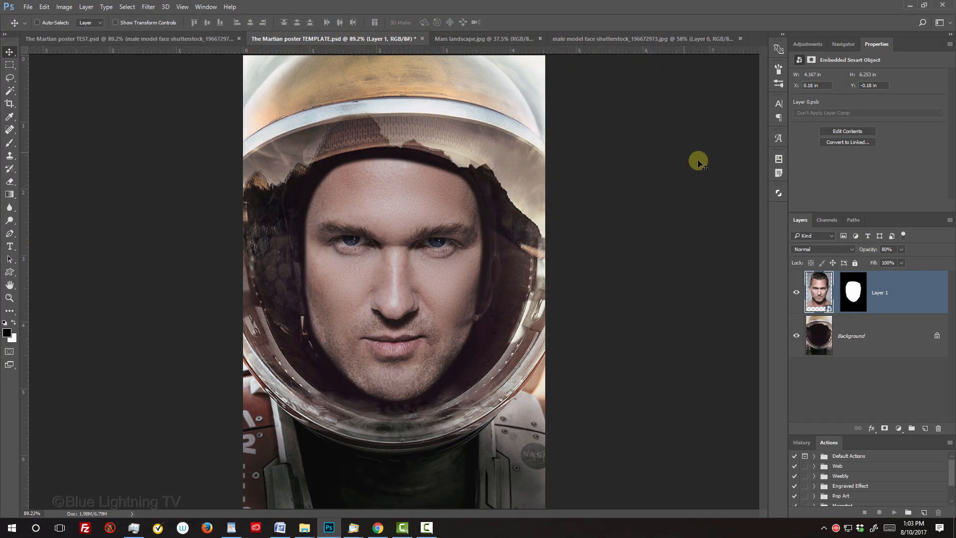
{"action": "left_click", "coordinate": [482, 38]}
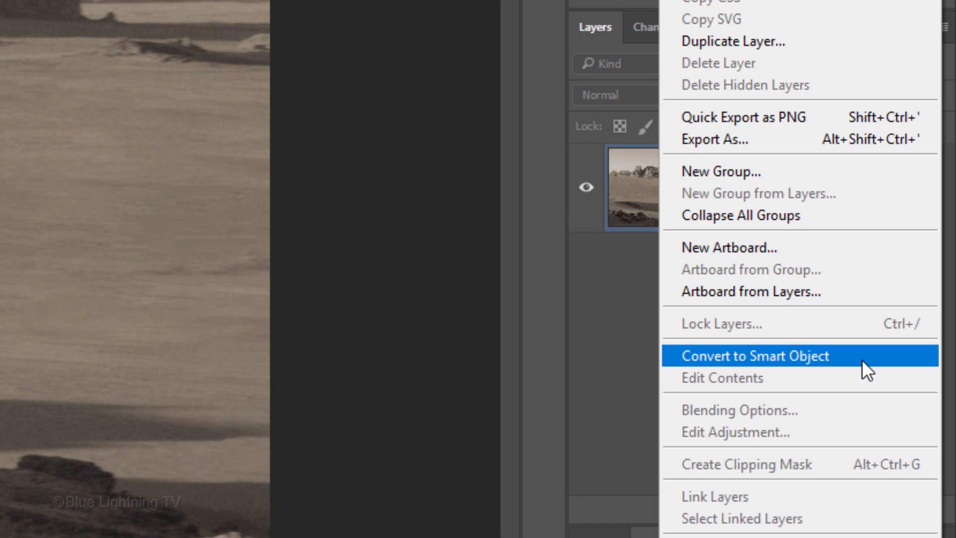
Convert the landscape to a Smart Object and apply Lens Correction with Remove Distortion at -62
{"action": "left_click", "coordinate": [755, 356]}
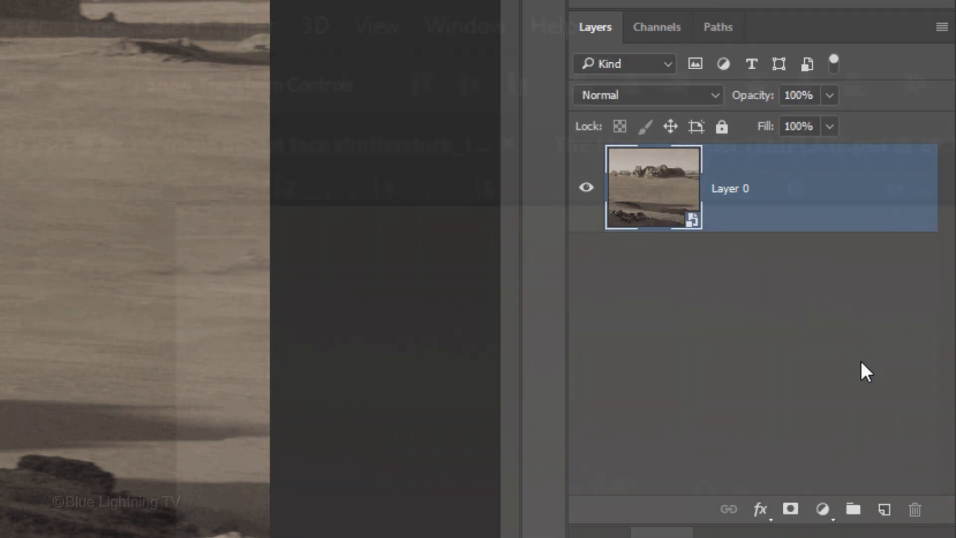
{"action": "left_click", "coordinate": [248, 25]}
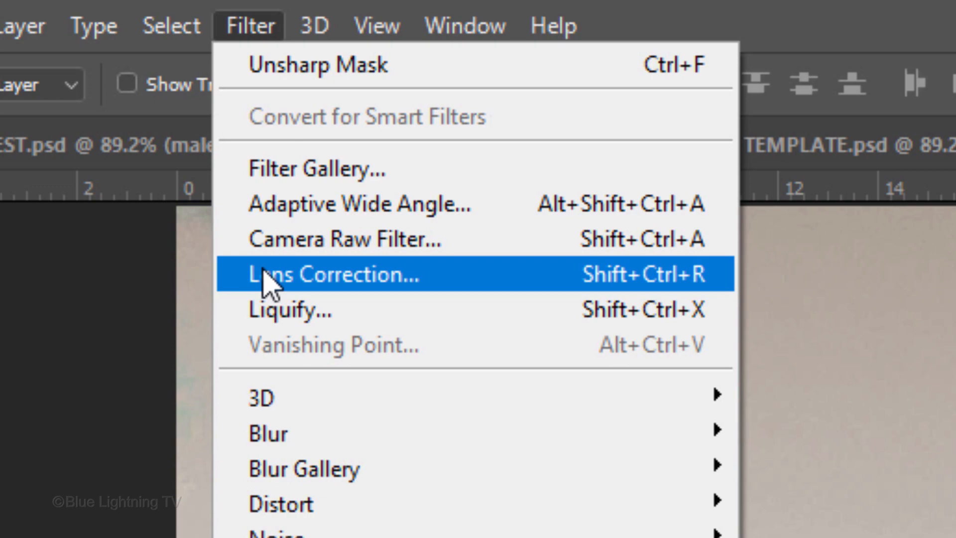
{"action": "left_click", "coordinate": [332, 275]}
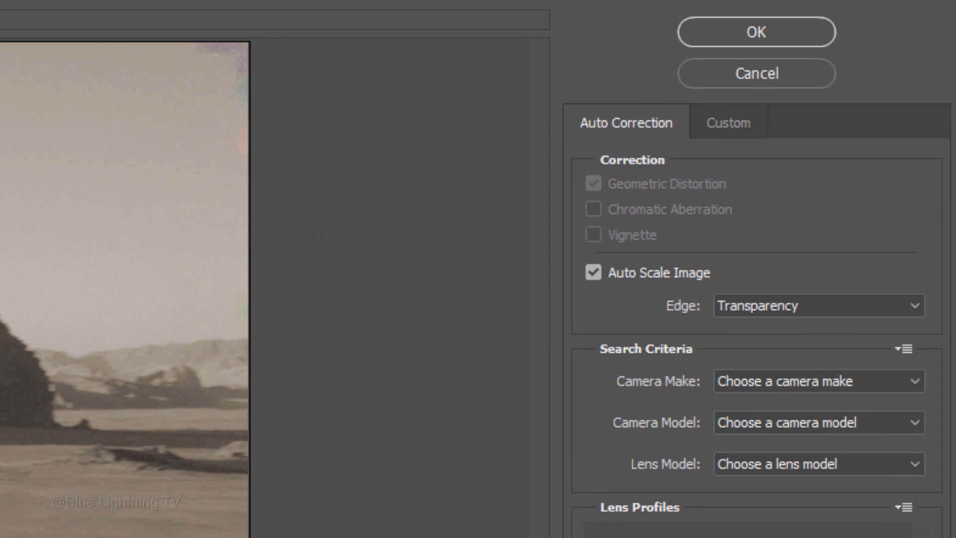
{"action": "left_click", "coordinate": [727, 122]}
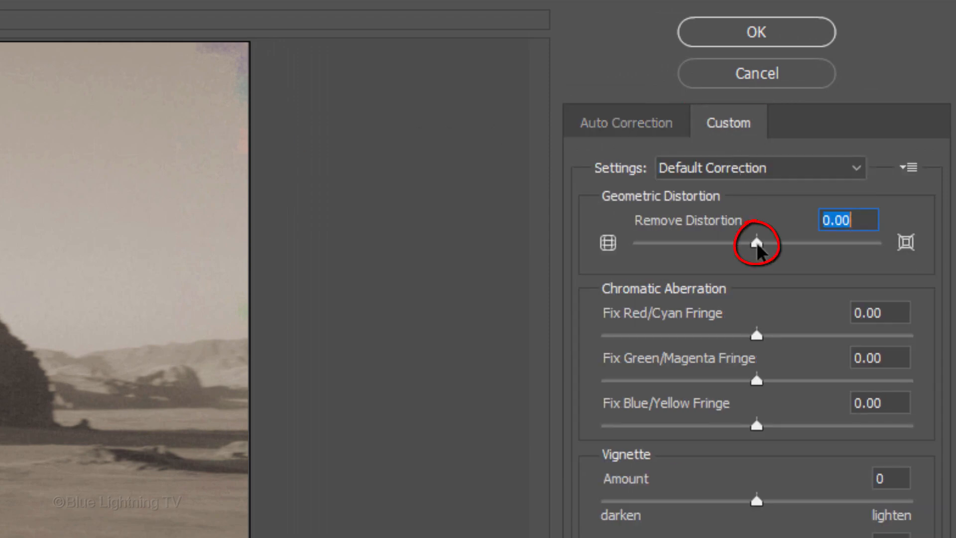
{"action": "left_click_drag", "start_coordinate": [758, 244], "coordinate": [679, 244]}
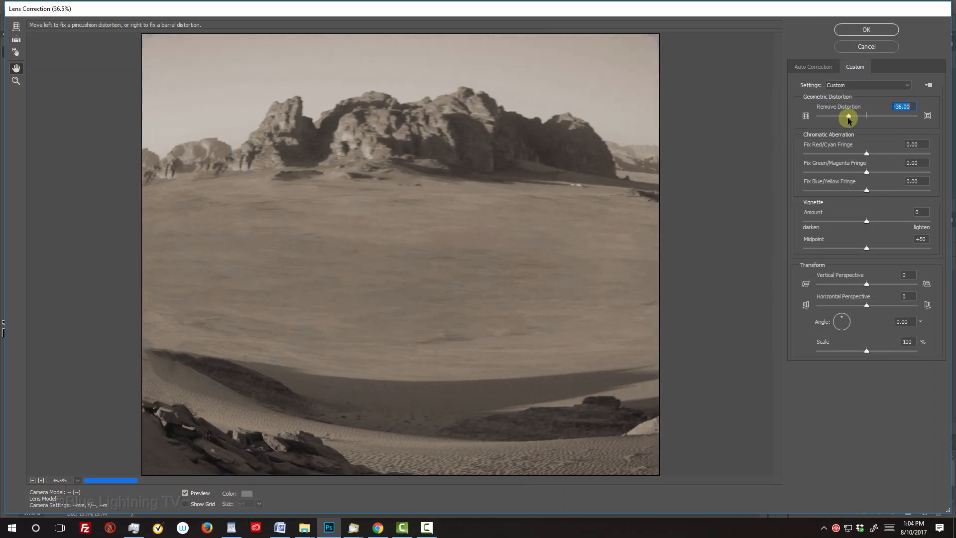
{"action": "left_click_drag", "start_coordinate": [850, 115], "coordinate": [835, 115]}
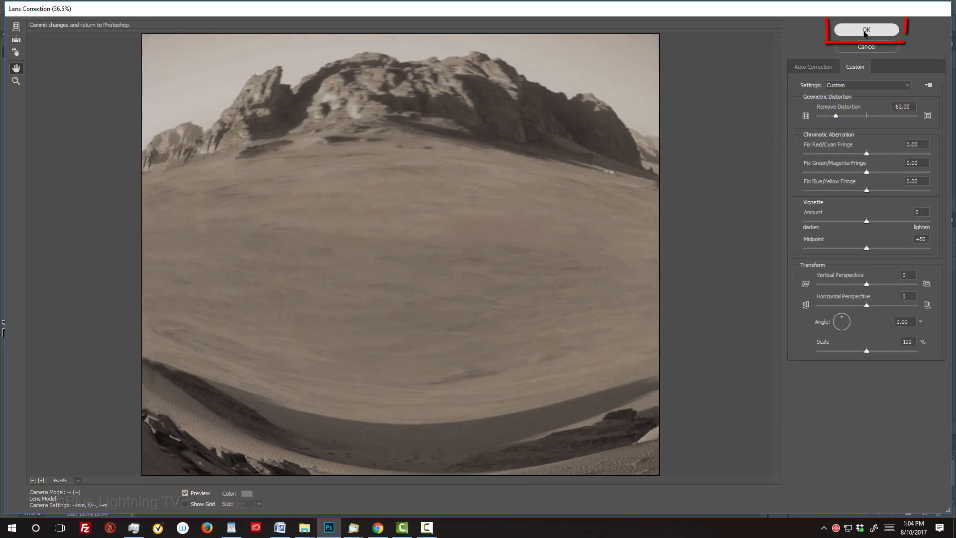
{"action": "left_click", "coordinate": [865, 29]}
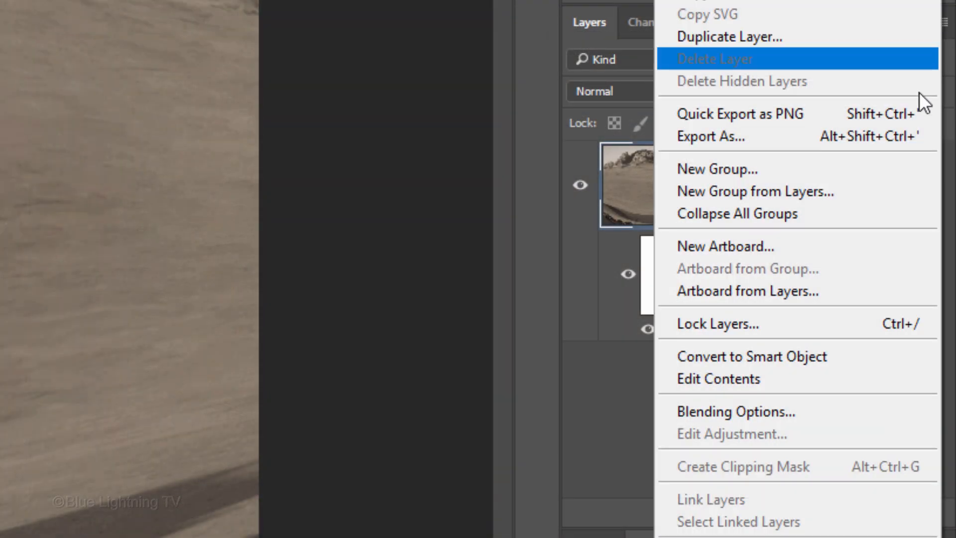
Wrap the filtered landscape in a new Smart Object and drag it into the poster template
{"action": "left_click", "coordinate": [751, 356]}
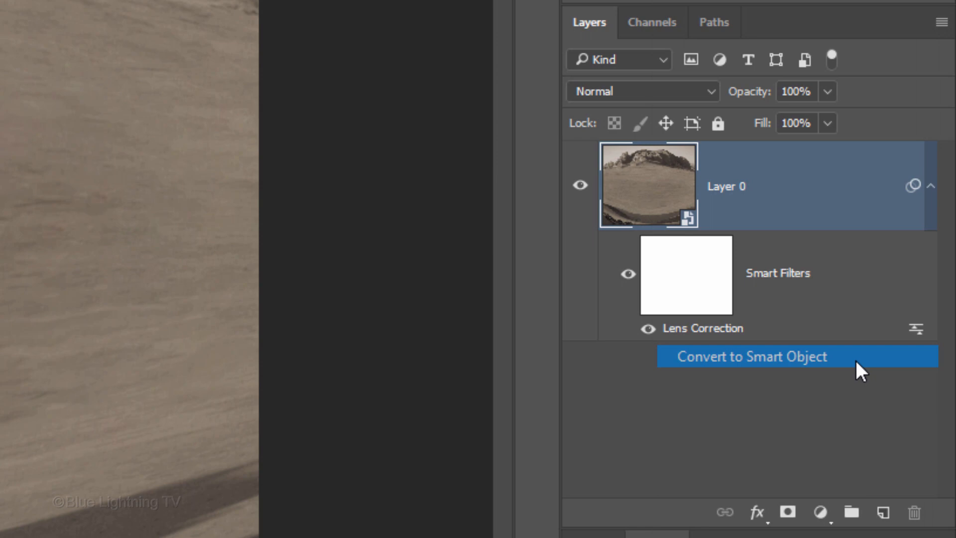
{"action": "left_click", "coordinate": [751, 356]}
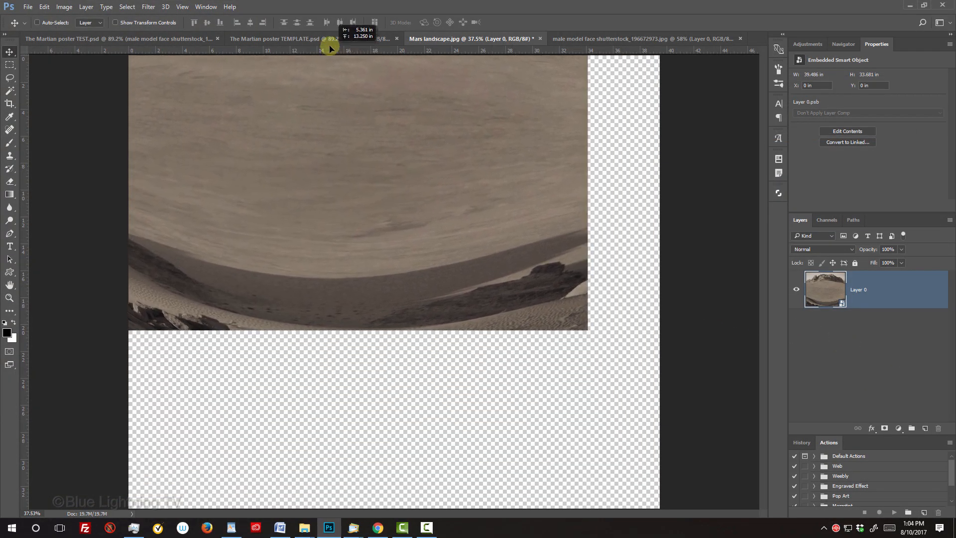
{"action": "left_click", "coordinate": [277, 39]}
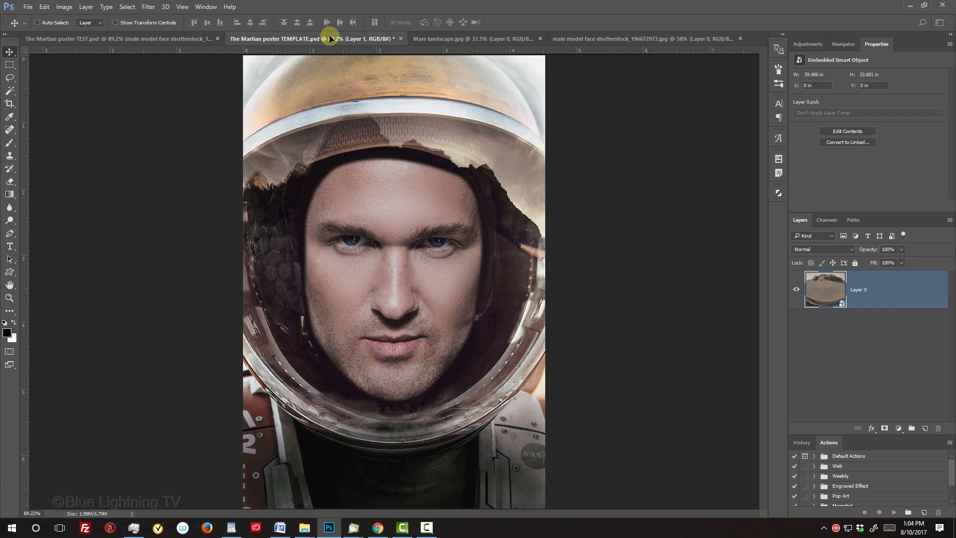
{"action": "key", "text": "shift"}
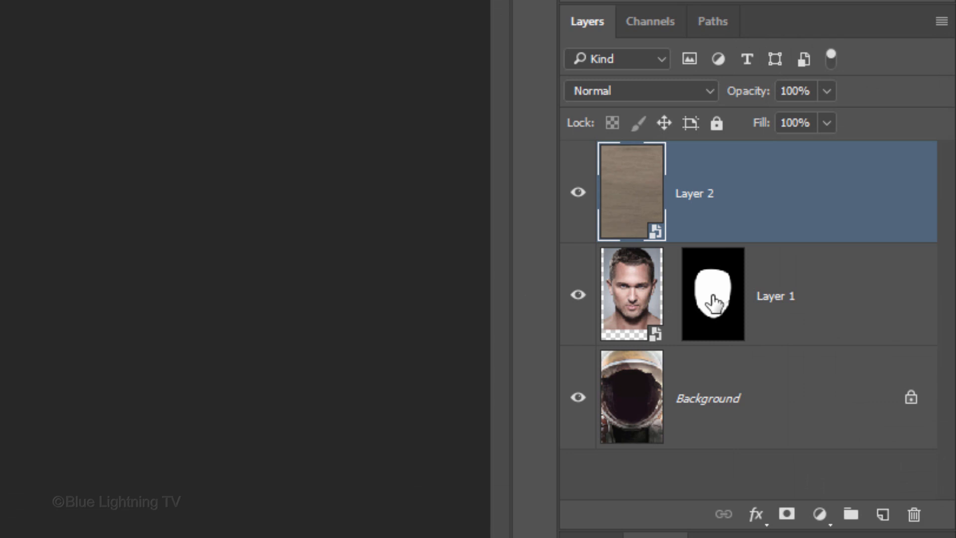
Copy Layer 1's face mask onto Layer 2 and set its blend mode to Overlay
{"action": "key", "text": "alt"}
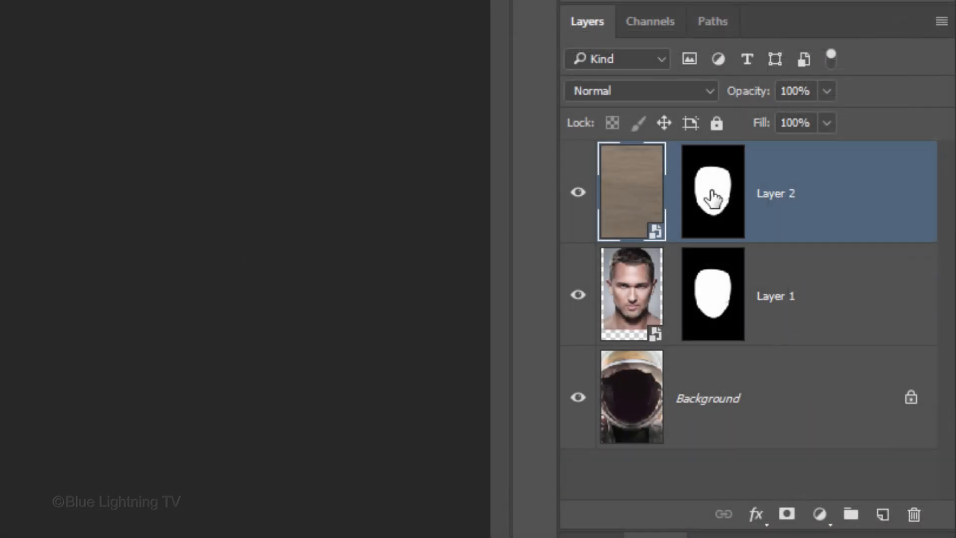
{"action": "left_click", "coordinate": [634, 90]}
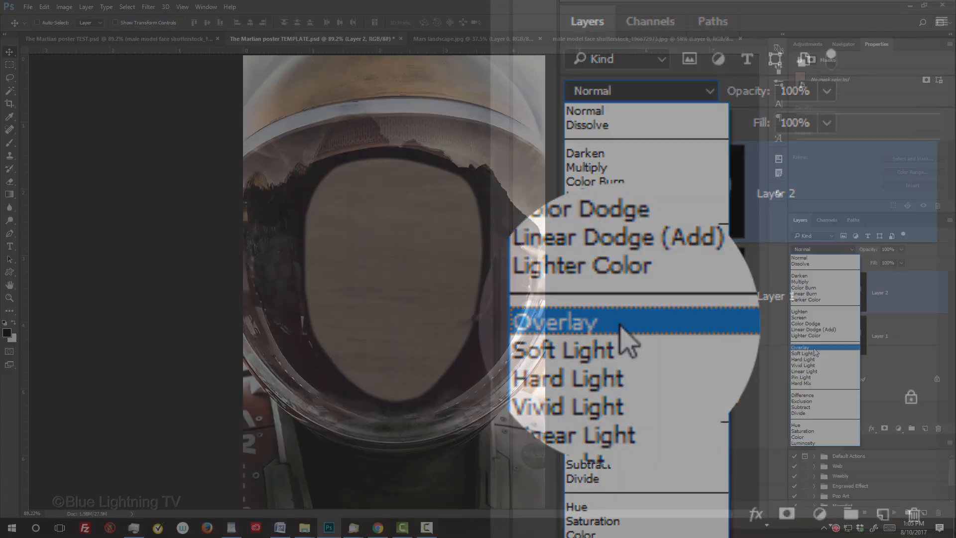
{"action": "left_click", "coordinate": [555, 322]}
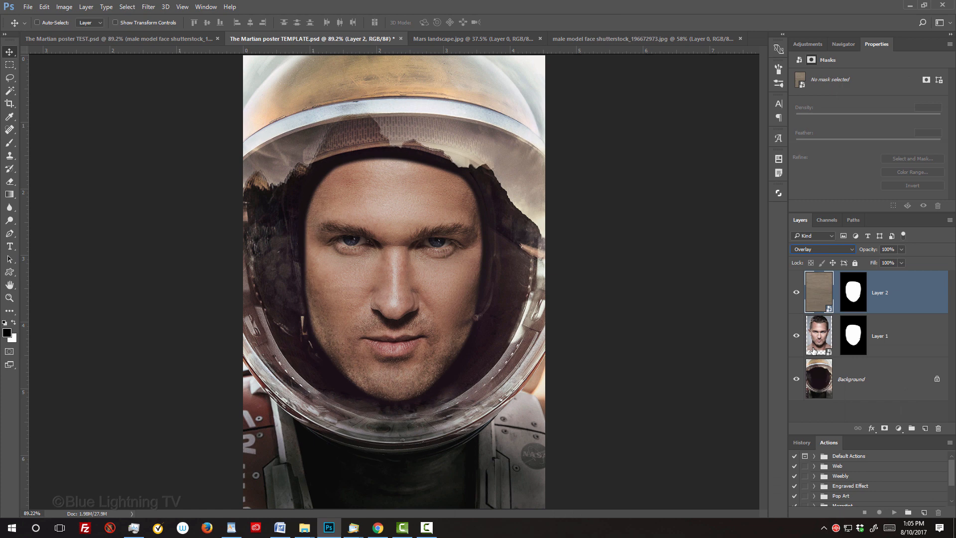
Scale the landscape proportionally to about 13% over the face, then fit the poster in view
{"action": "key", "text": "ctrl+t"}
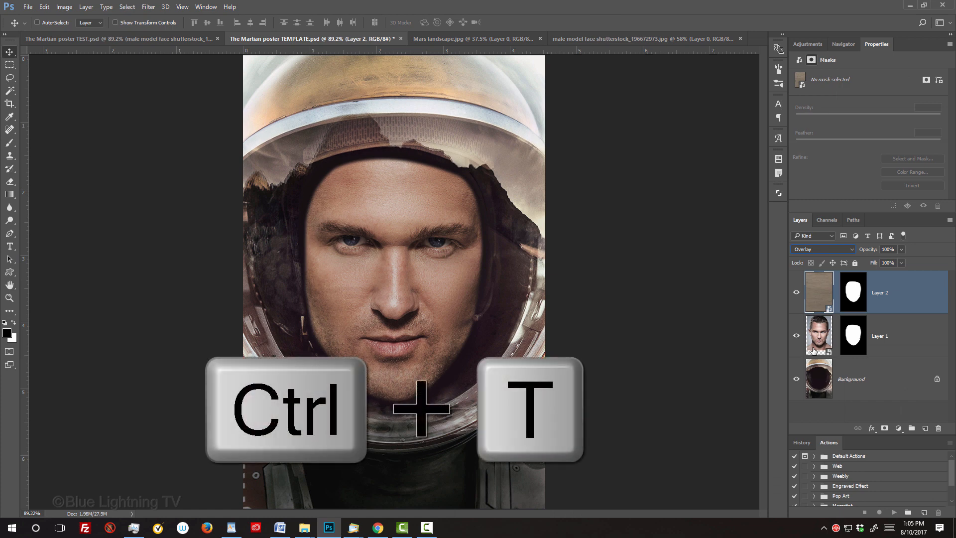
{"action": "key", "text": "ctrl+t"}
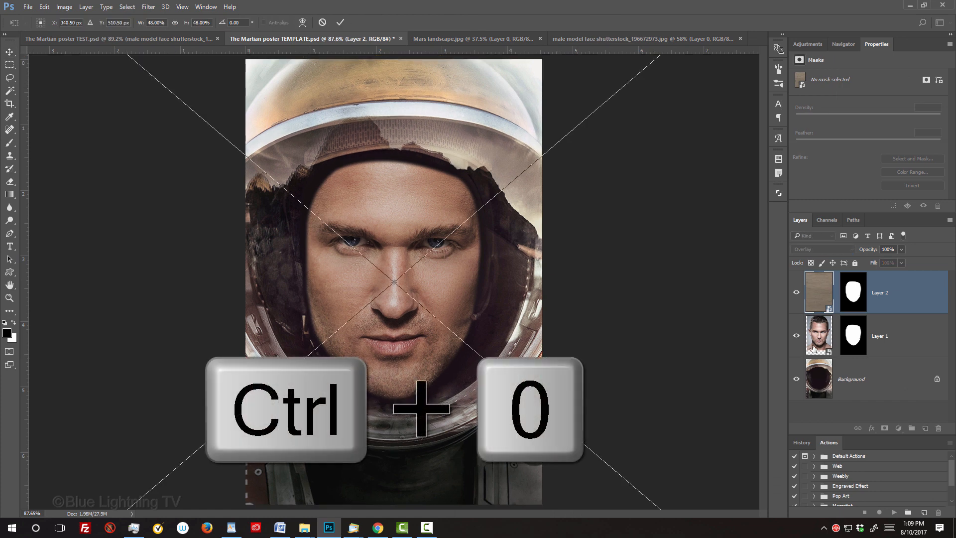
{"action": "key", "text": "ctrl+0"}
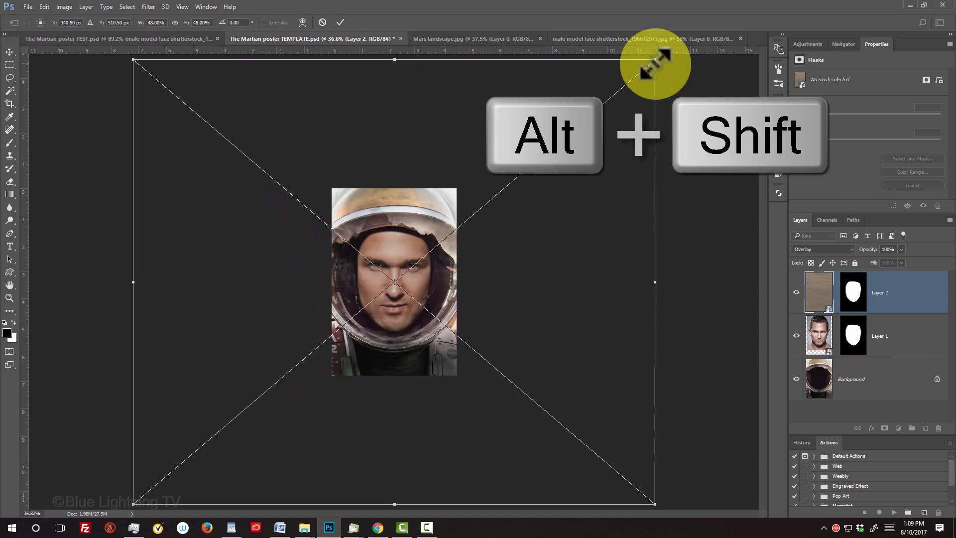
{"action": "left_click_drag", "start_coordinate": [656, 61], "coordinate": [521, 161]}
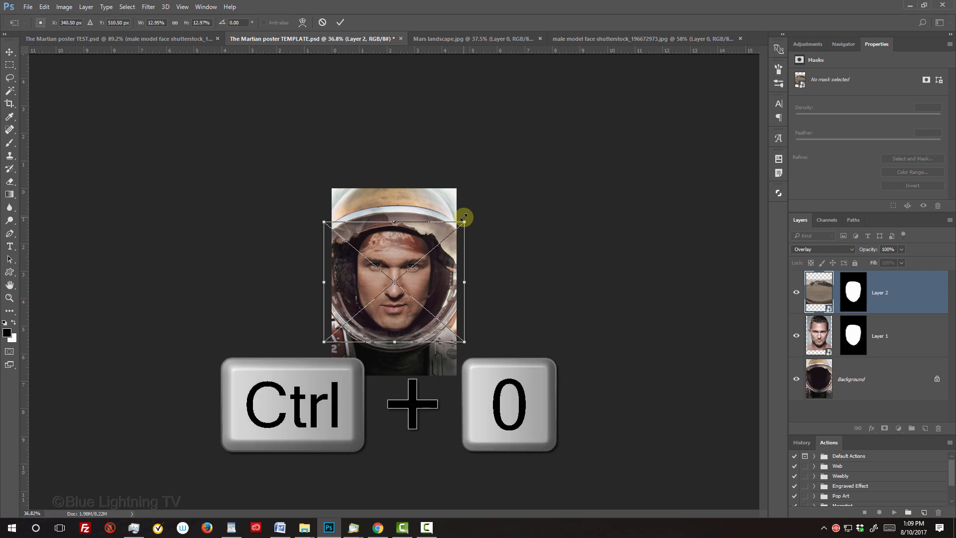
{"action": "key", "text": "ctrl+0"}
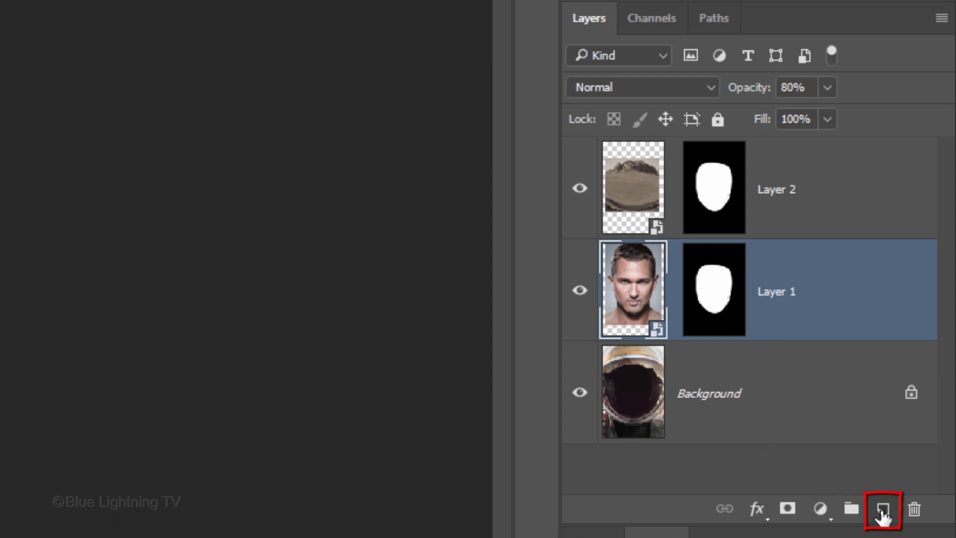
Add a new layer below Layer 2 and mask it with the expanded face selection
{"action": "left_click", "coordinate": [882, 509]}
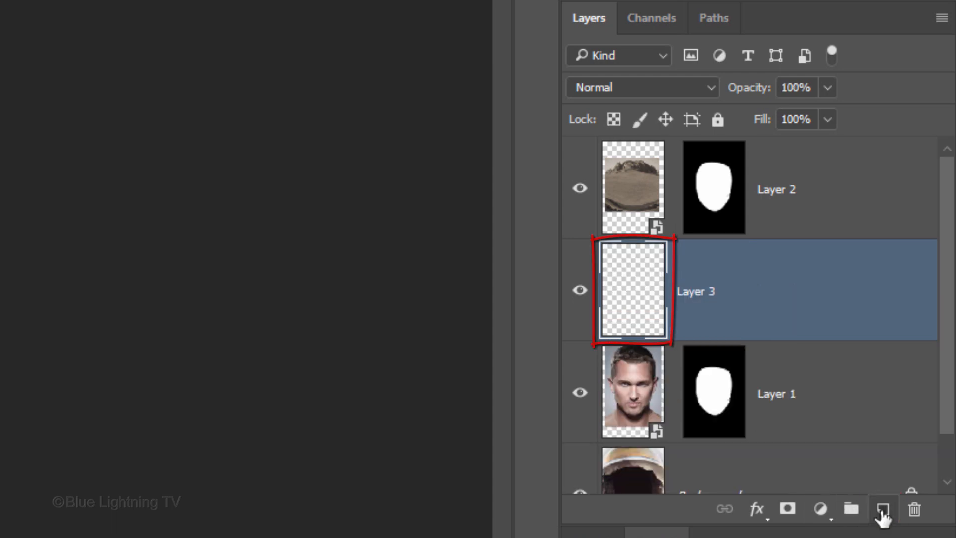
{"action": "left_click", "coordinate": [713, 393]}
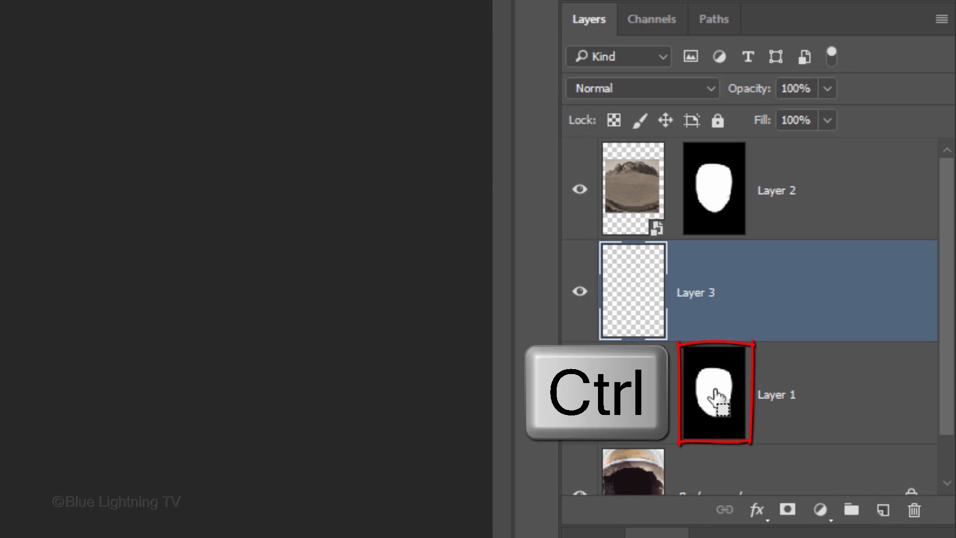
{"action": "left_click", "coordinate": [714, 393]}
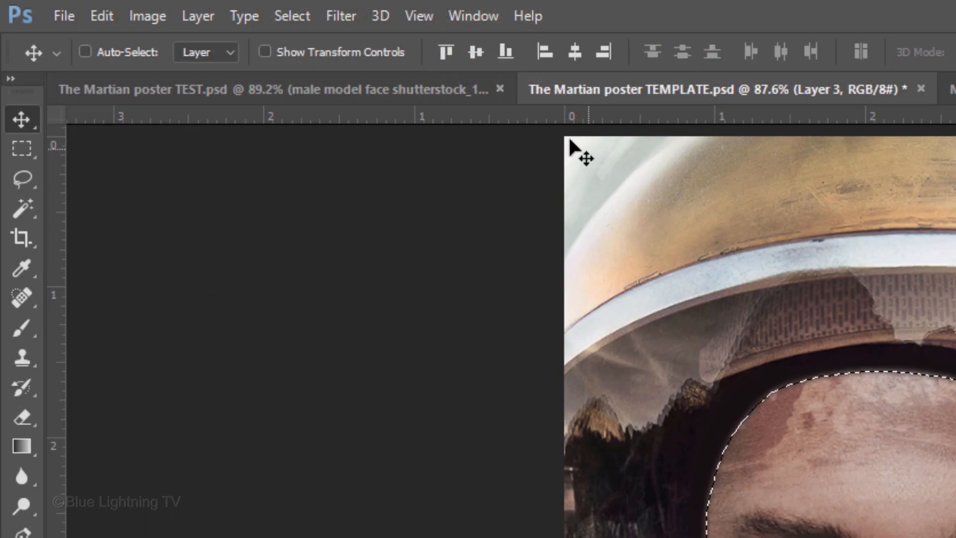
{"action": "left_click", "coordinate": [291, 16]}
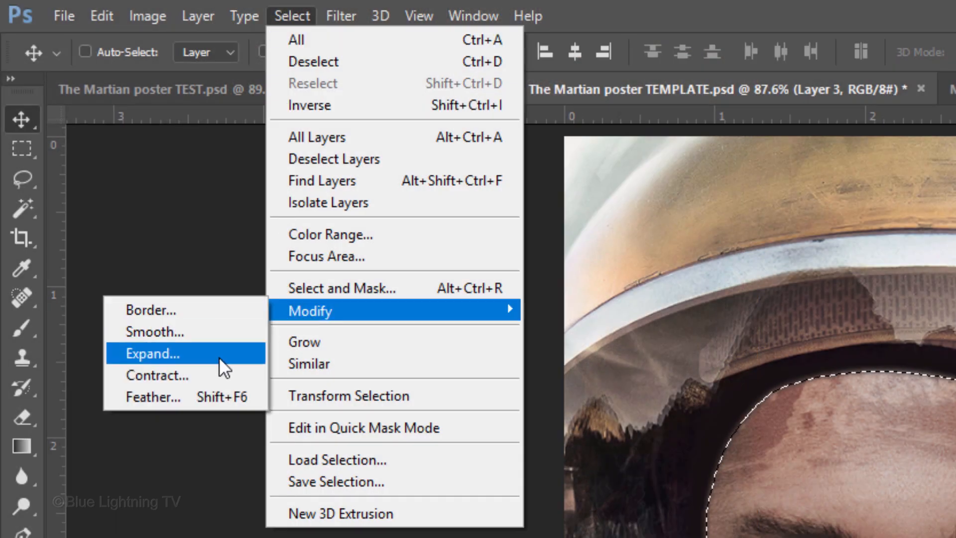
{"action": "left_click", "coordinate": [152, 353]}
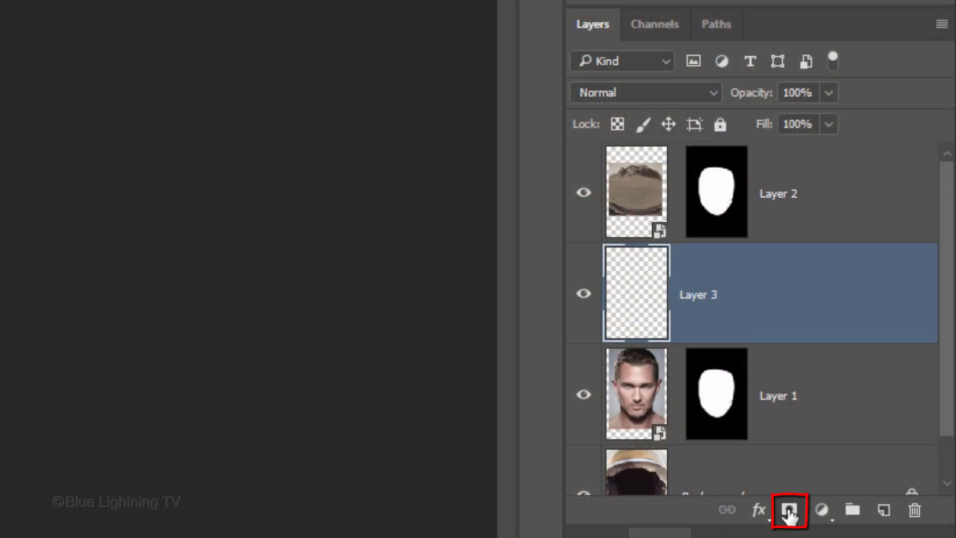
{"action": "left_click", "coordinate": [788, 511]}
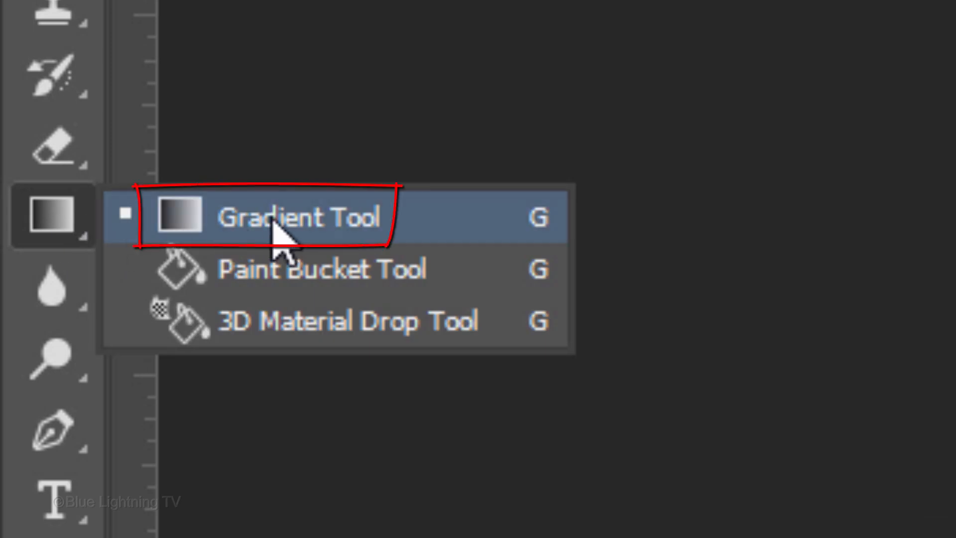
Choose the Gradient Tool in Linear style and restore the default gradient presets
{"action": "left_click", "coordinate": [301, 217]}
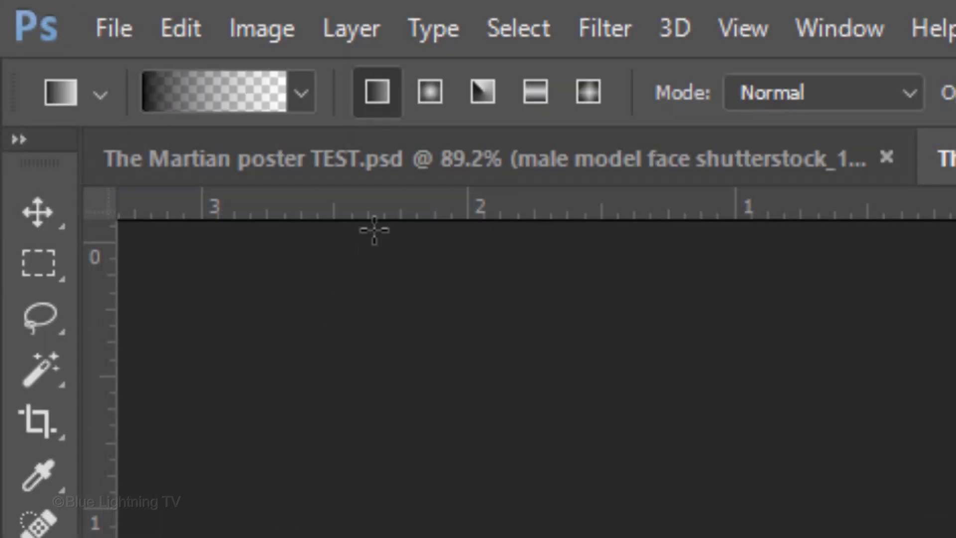
{"action": "left_click", "coordinate": [377, 92]}
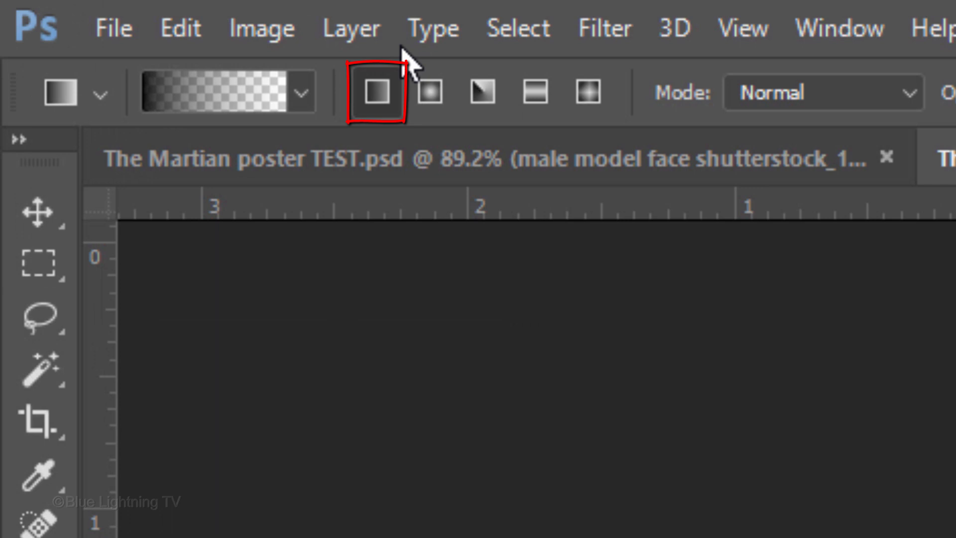
{"action": "left_click", "coordinate": [304, 93]}
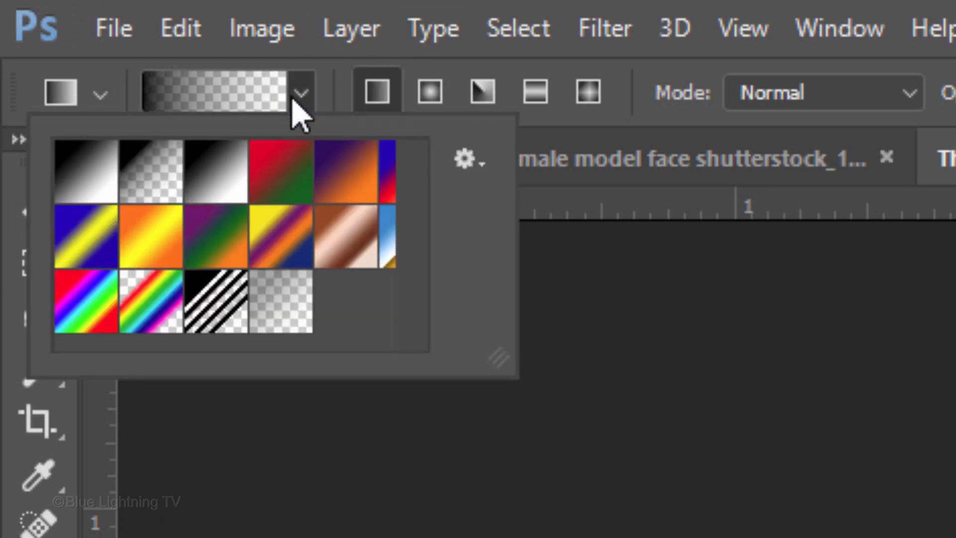
{"action": "left_click", "coordinate": [152, 177]}
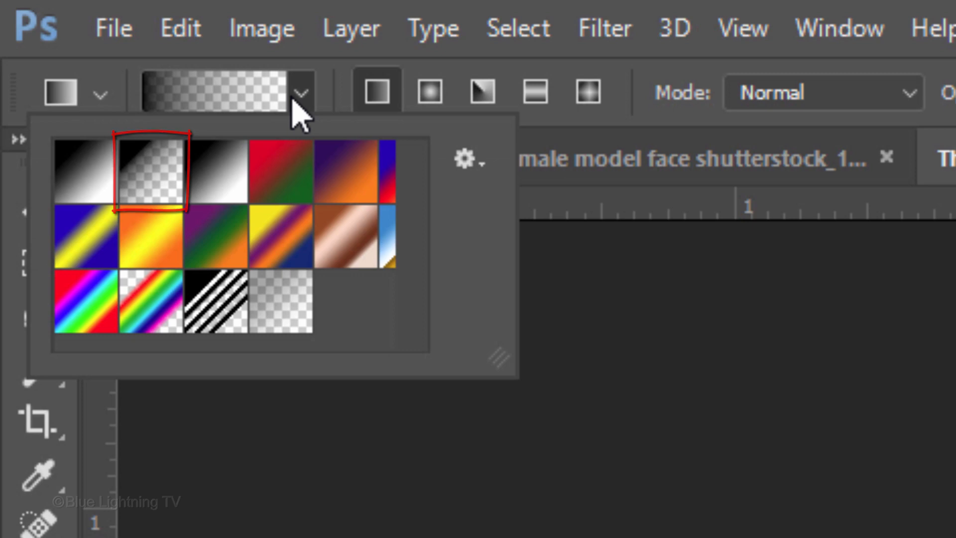
{"action": "left_click", "coordinate": [468, 160]}
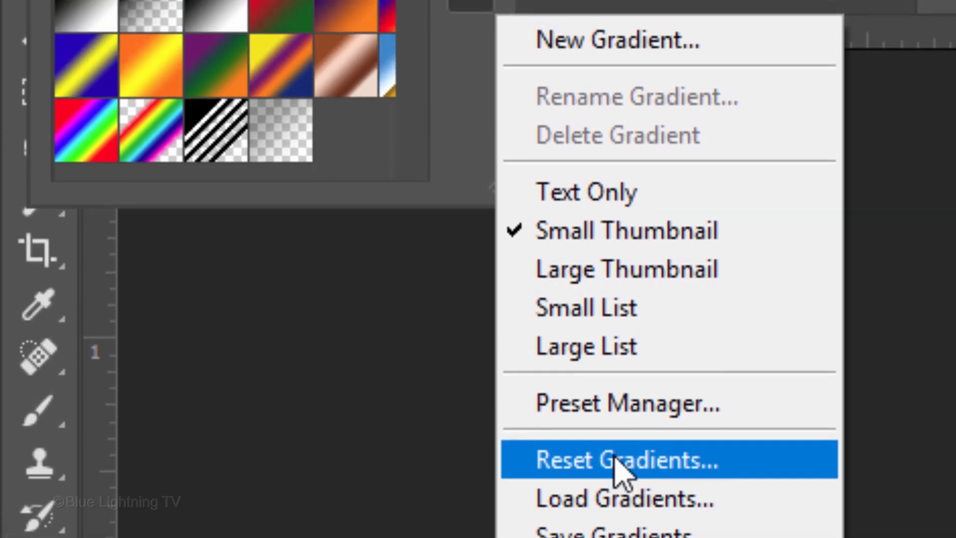
{"action": "left_click", "coordinate": [622, 460]}
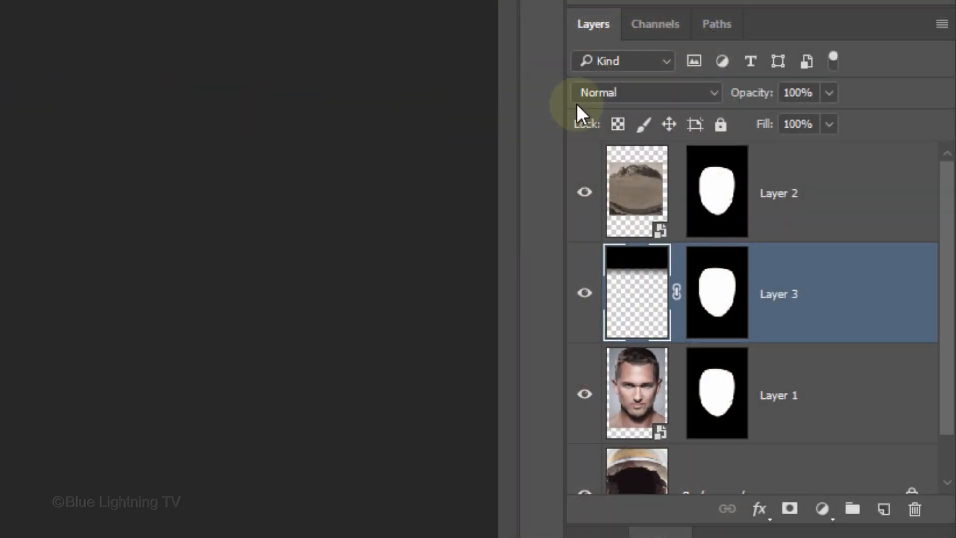
Set Layer 3's blend mode to Overlay and duplicate it with Ctrl+J
{"action": "left_click", "coordinate": [644, 92]}
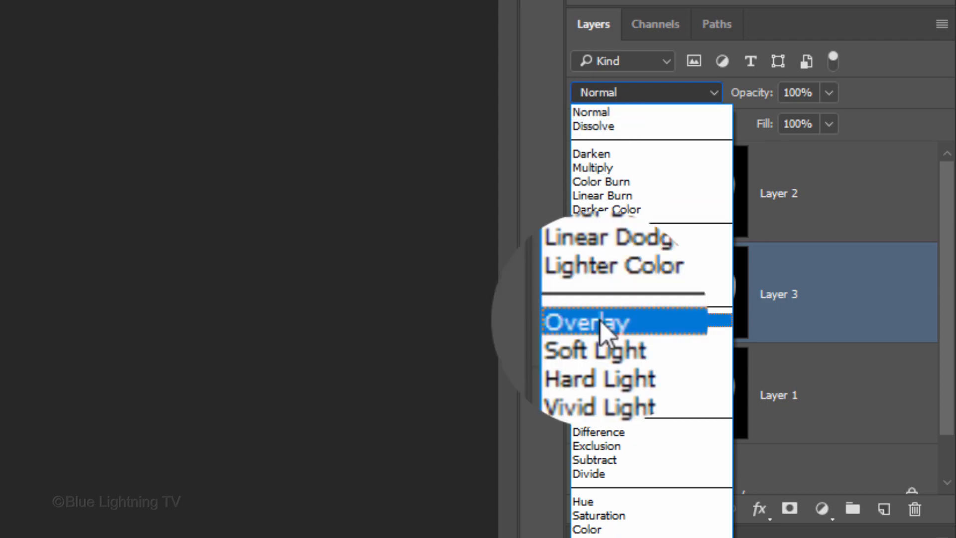
{"action": "left_click", "coordinate": [586, 322]}
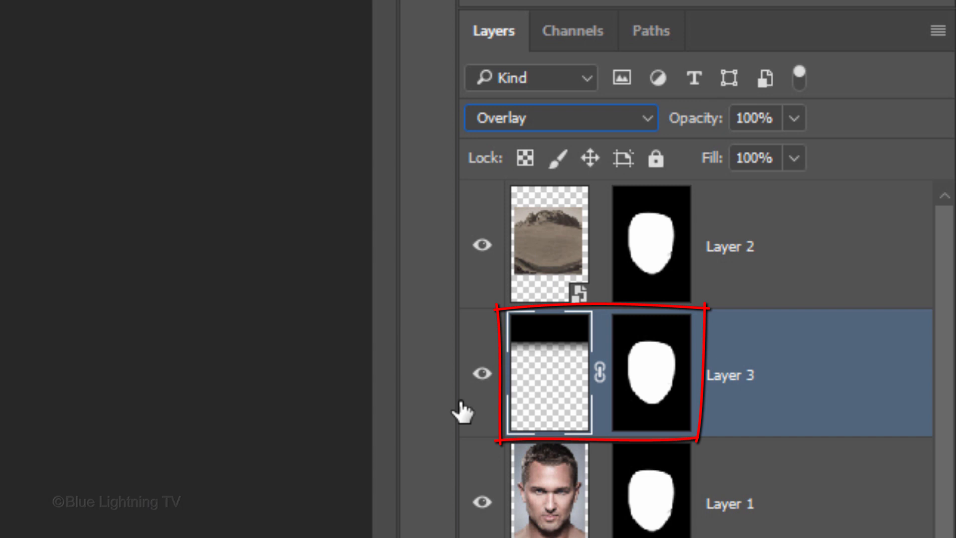
{"action": "key", "text": "ctrl+j"}
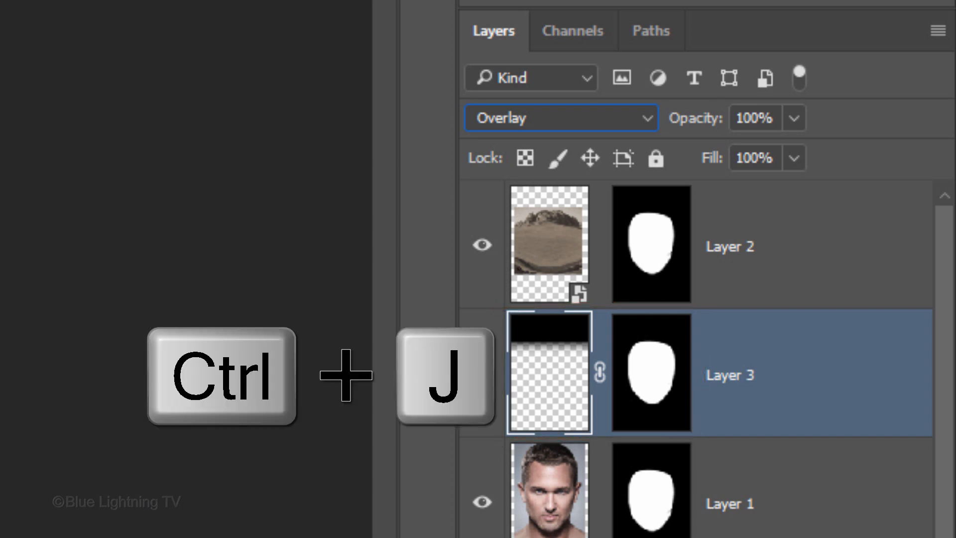
{"action": "key", "text": "ctrl+j"}
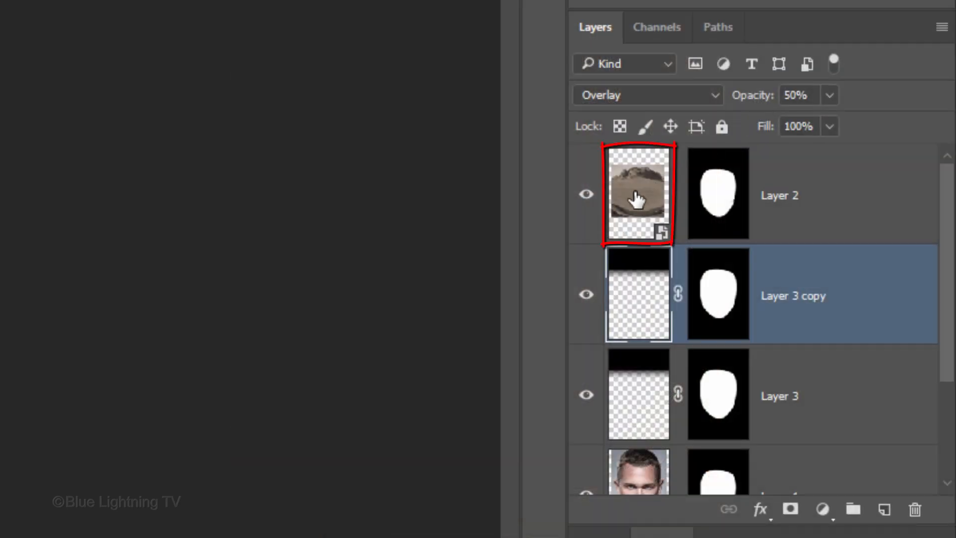
Add a new layer above Layer 2, name it 'Highlight', and pick the Gradient Tool
{"action": "left_click", "coordinate": [638, 194]}
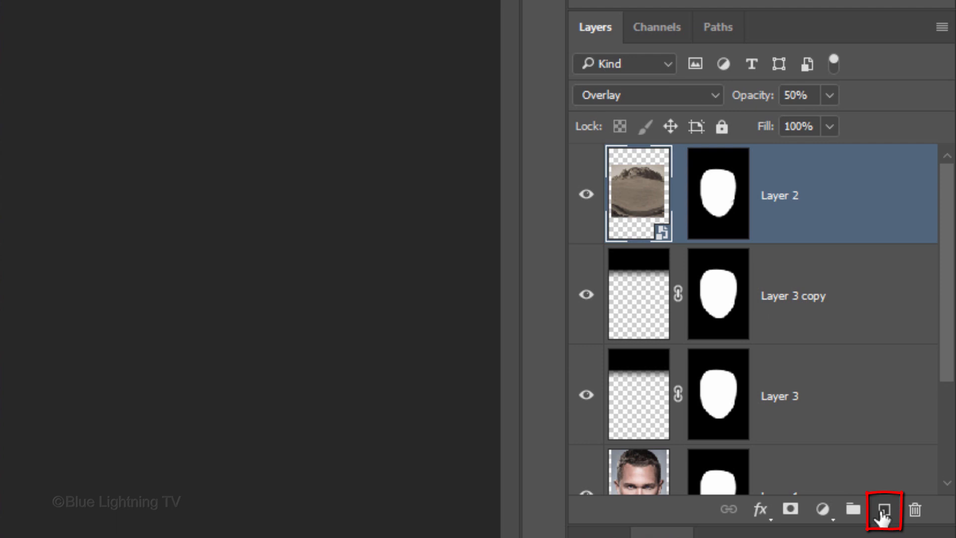
{"action": "left_click", "coordinate": [882, 508]}
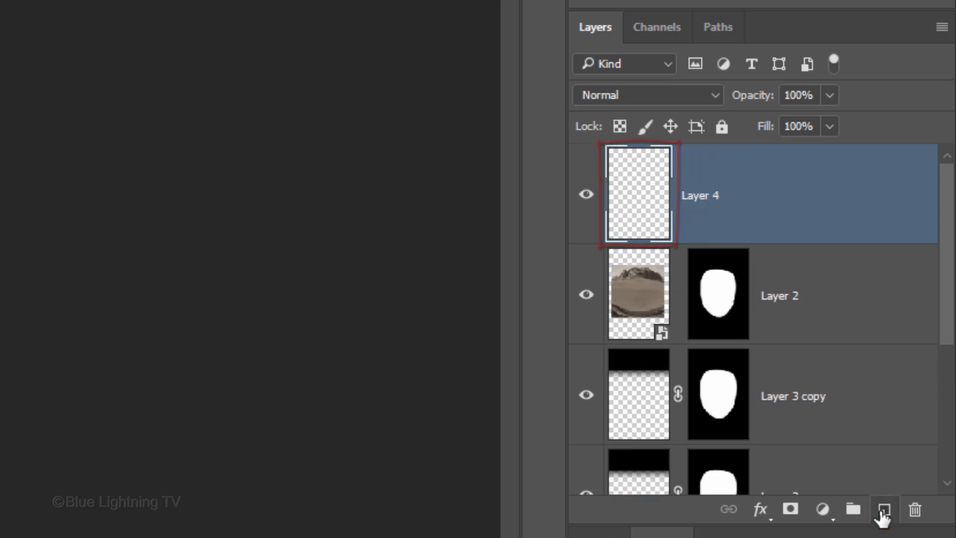
{"action": "left_click", "coordinate": [646, 95]}
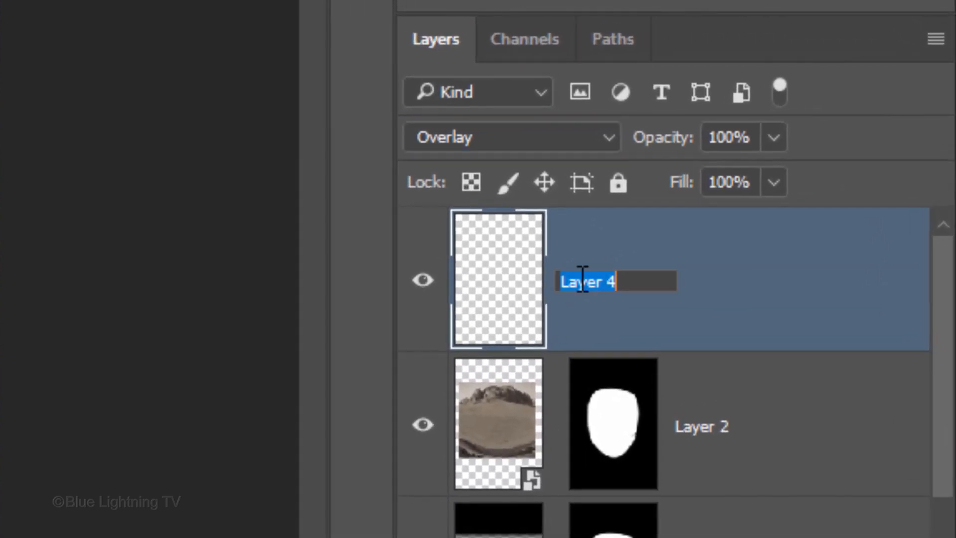
{"action": "type", "text": "Highlight"}
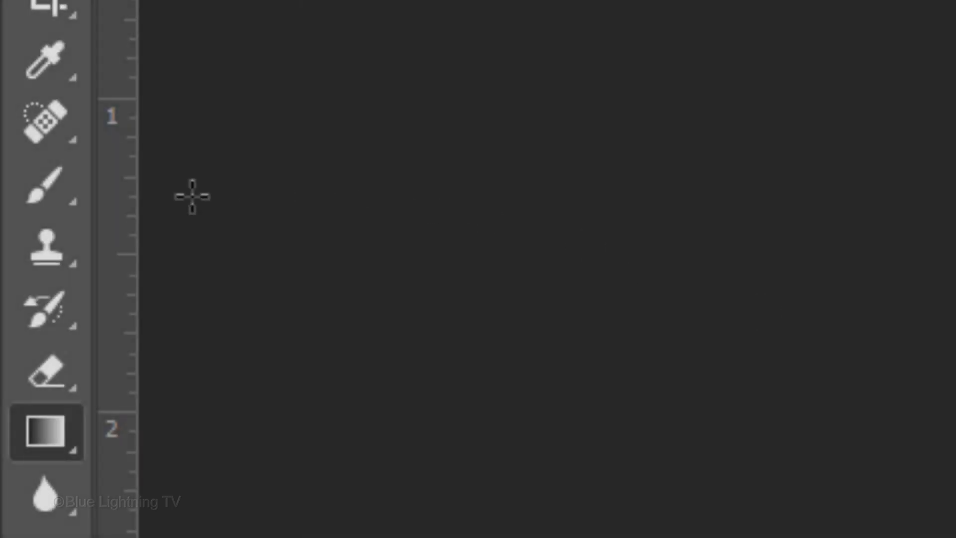
{"action": "left_click", "coordinate": [46, 184]}
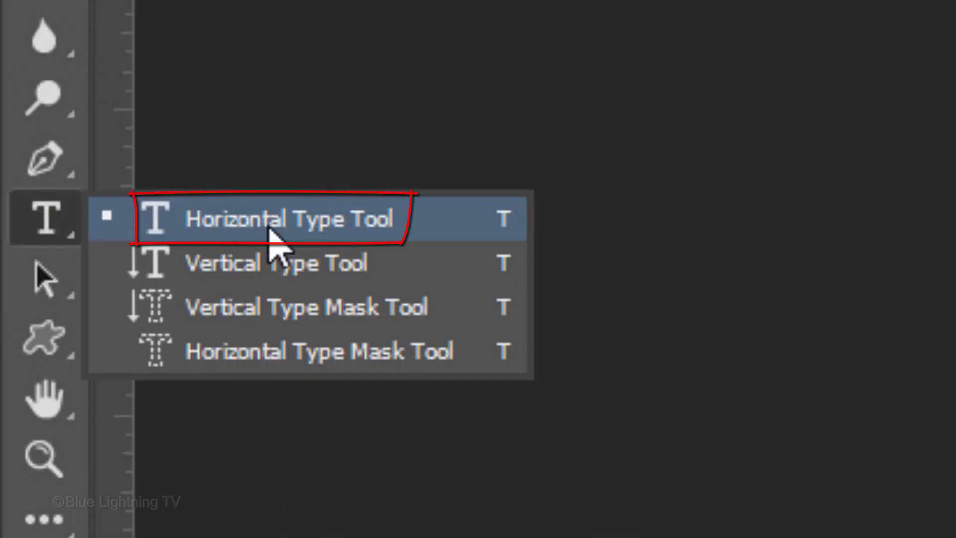
Choose the Horizontal Type Tool for 68 pt white centred text and show the Character panel
{"action": "left_click", "coordinate": [287, 53]}
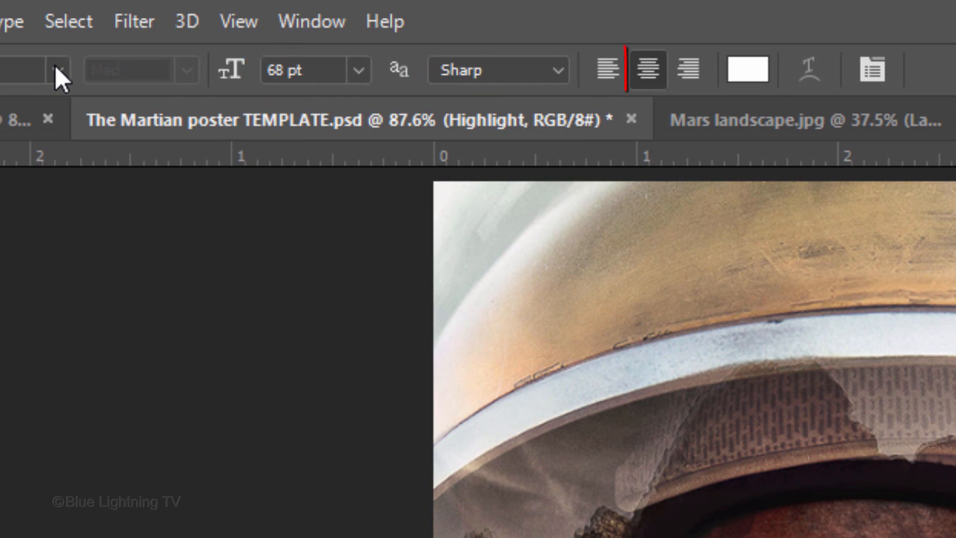
{"action": "left_click", "coordinate": [649, 69]}
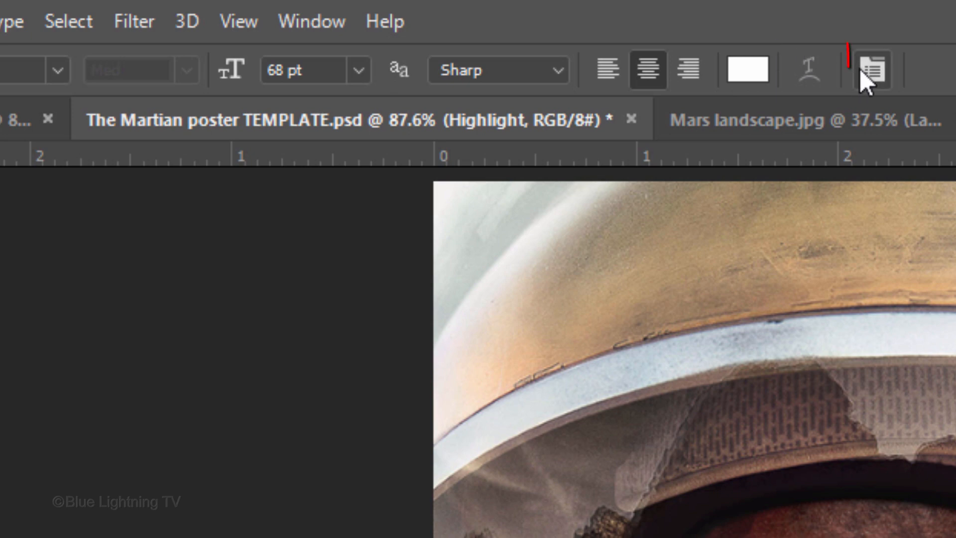
{"action": "left_click", "coordinate": [871, 70]}
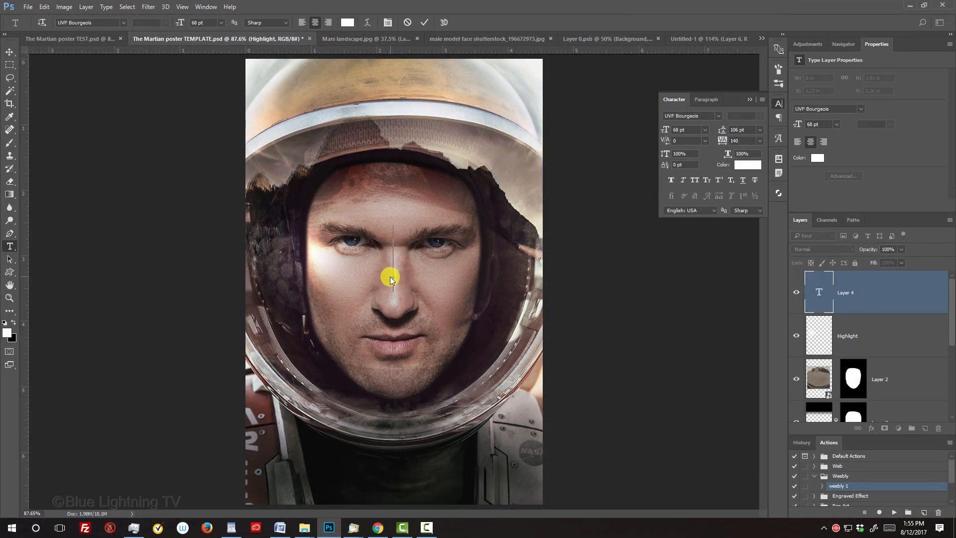
Type 'BRING HIM HOME', centre it on the canvas, deselect, and hide the panels
{"action": "type", "text": "BRING"}
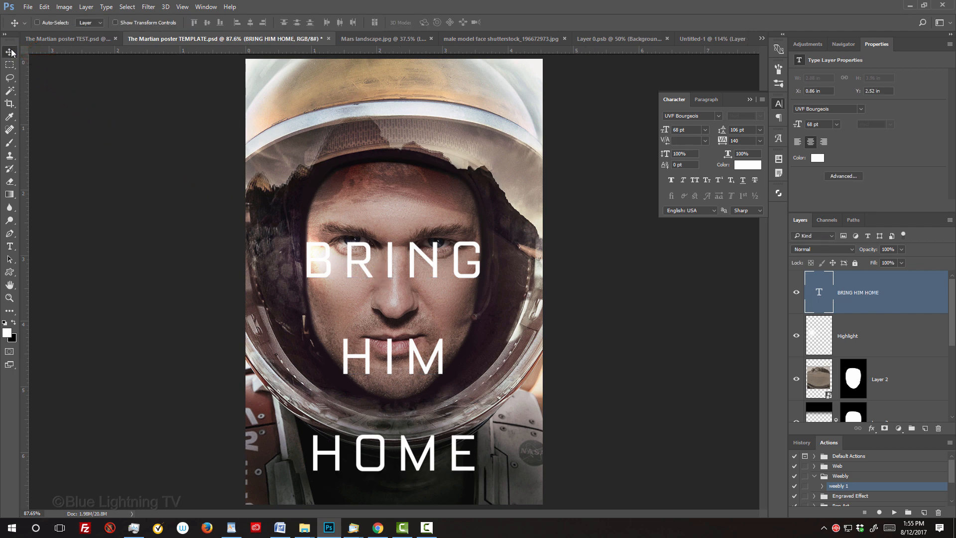
{"action": "key", "text": "ctrl+a"}
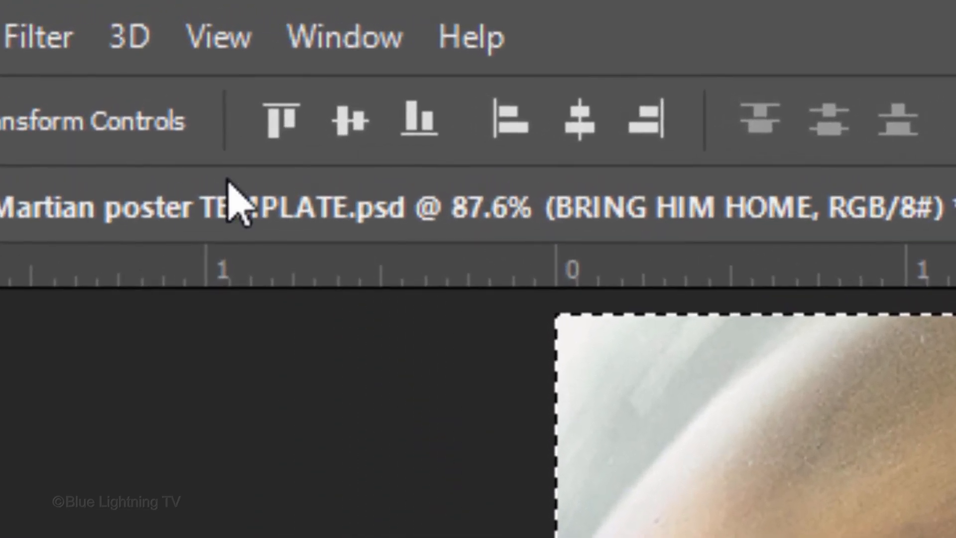
{"action": "left_click", "coordinate": [576, 119]}
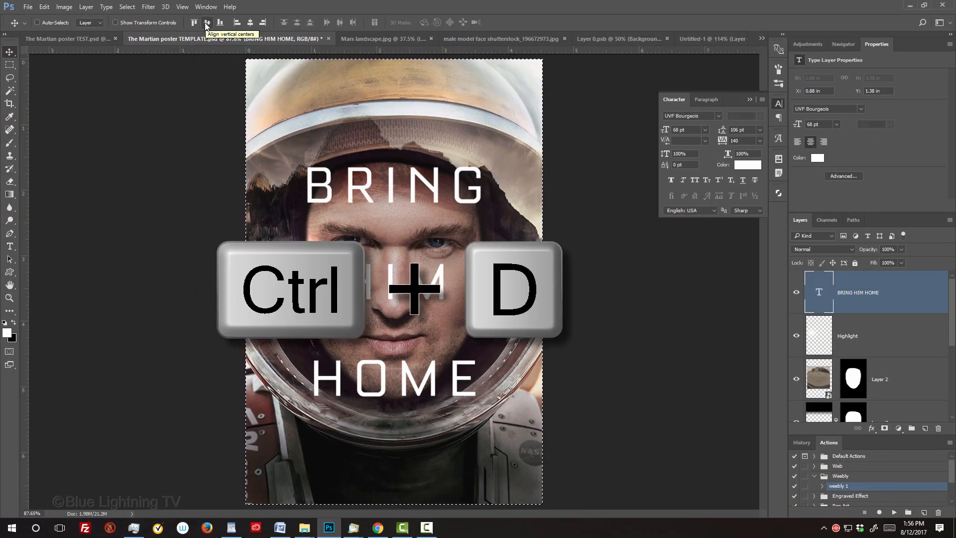
{"action": "key", "text": "ctrl+d"}
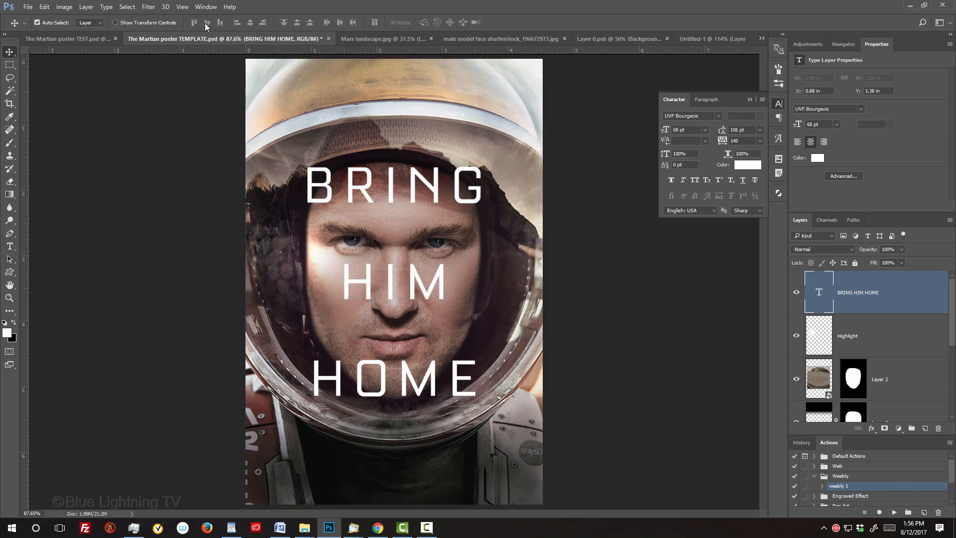
{"action": "key", "text": "f"}
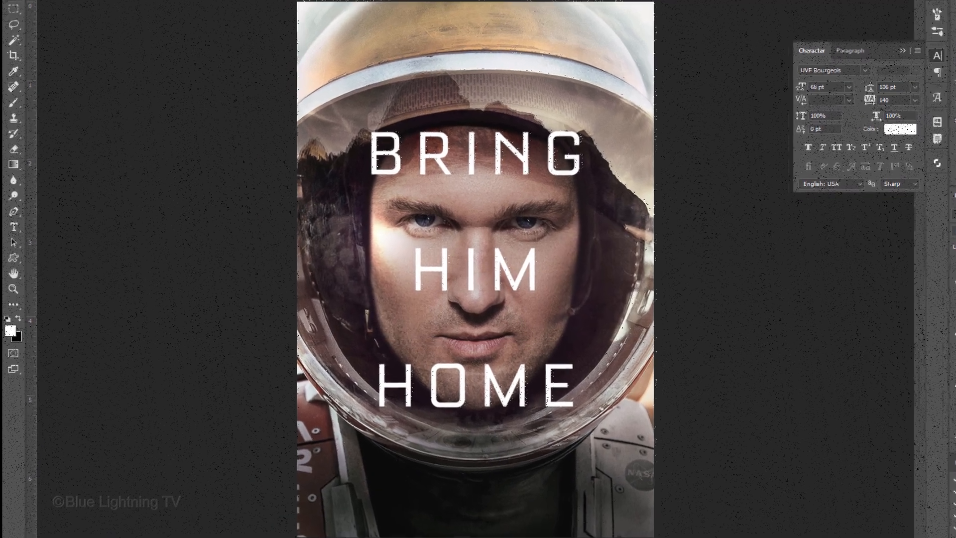